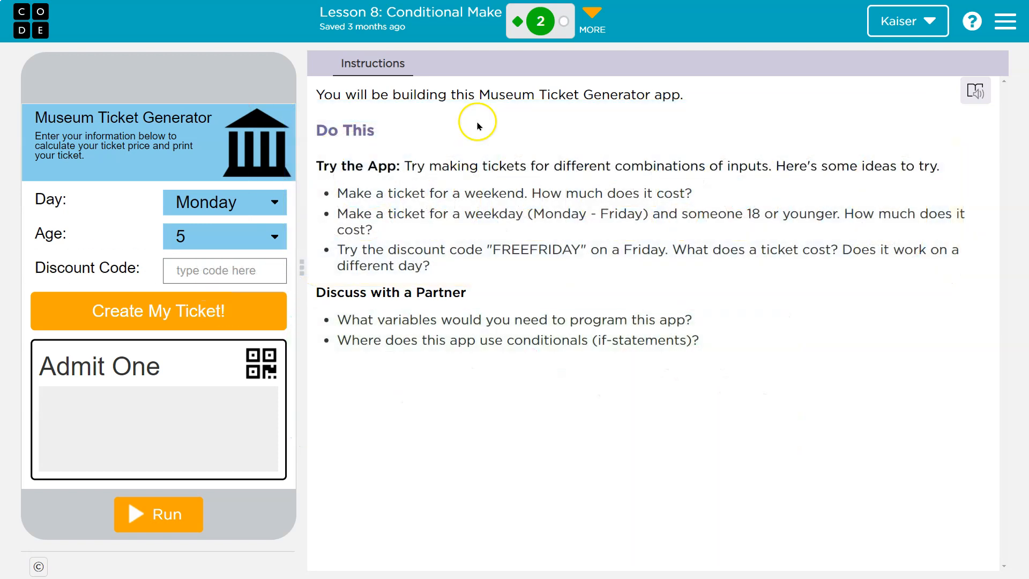
{"action": "mouse_move", "coordinate": [482, 120]}
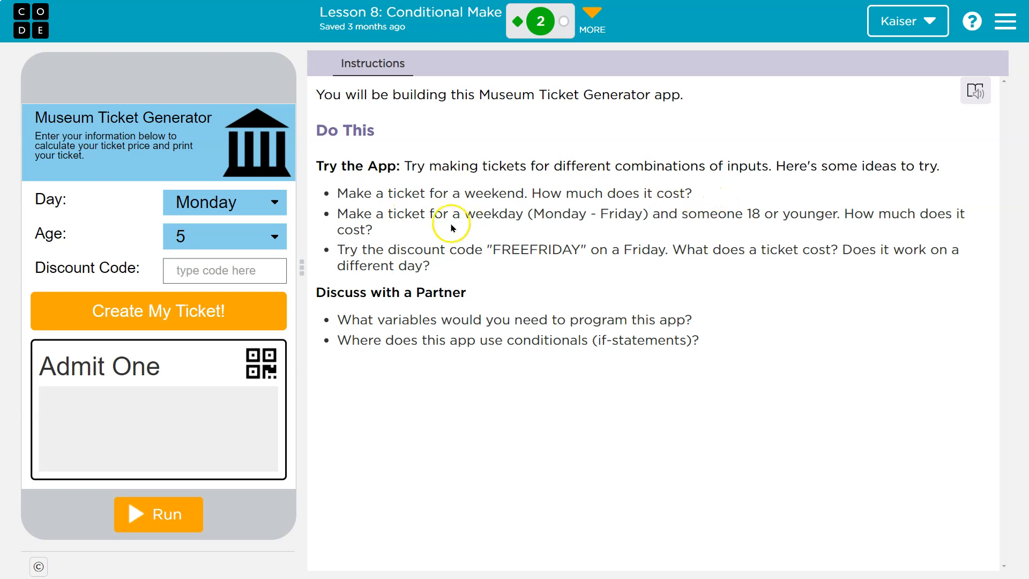
Run the app and generate Monday tickets for age 5 ($5) and age 39 ($10)
{"action": "left_click", "coordinate": [158, 514]}
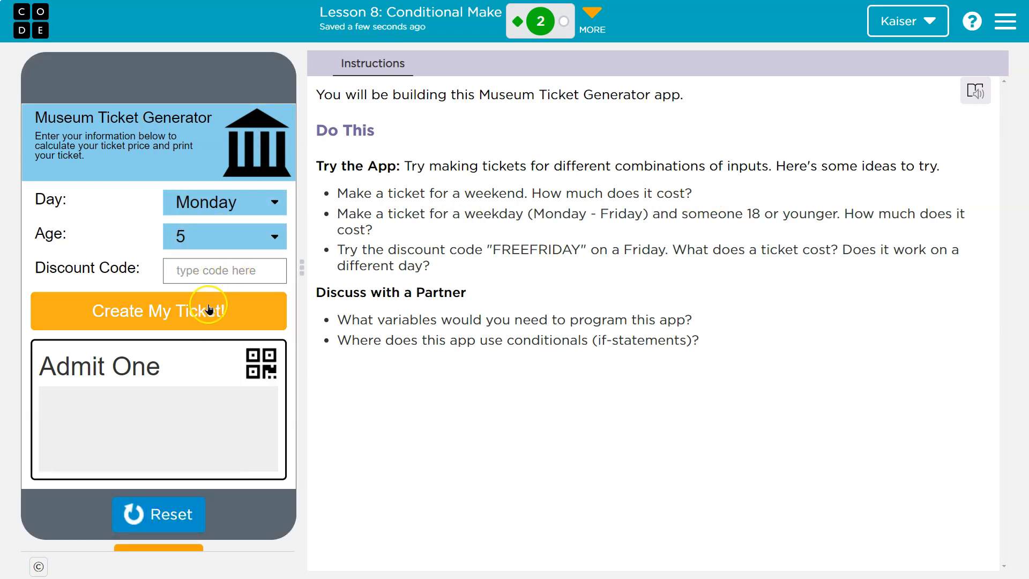
{"action": "left_click", "coordinate": [159, 311]}
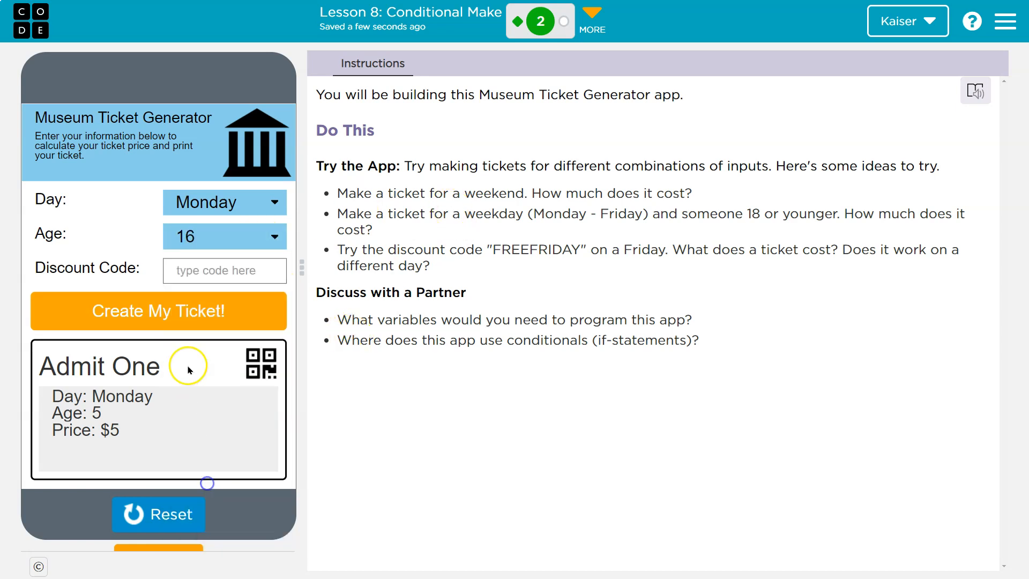
{"action": "left_click", "coordinate": [223, 236]}
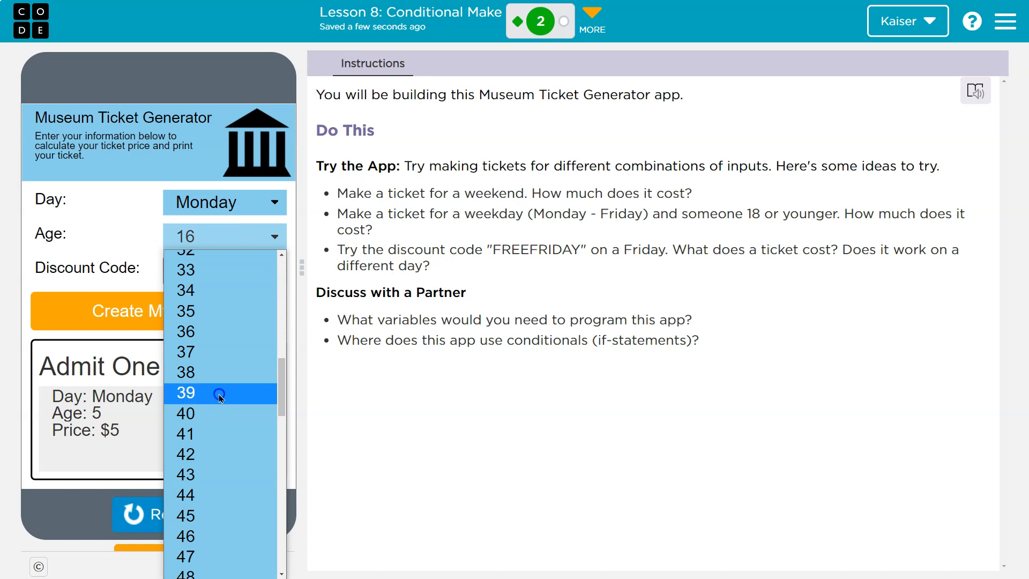
{"action": "left_click", "coordinate": [186, 393]}
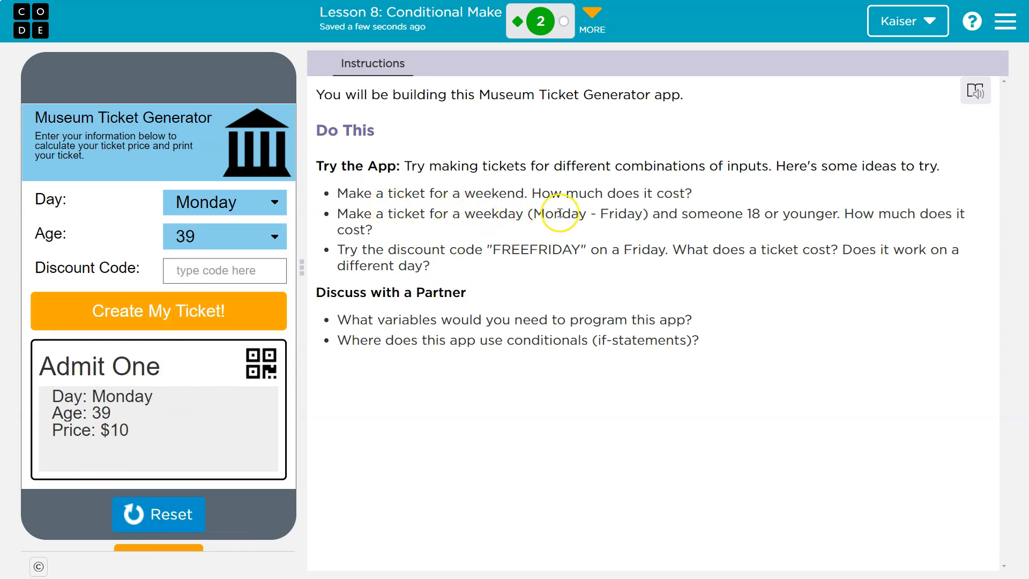
{"action": "mouse_move", "coordinate": [792, 226]}
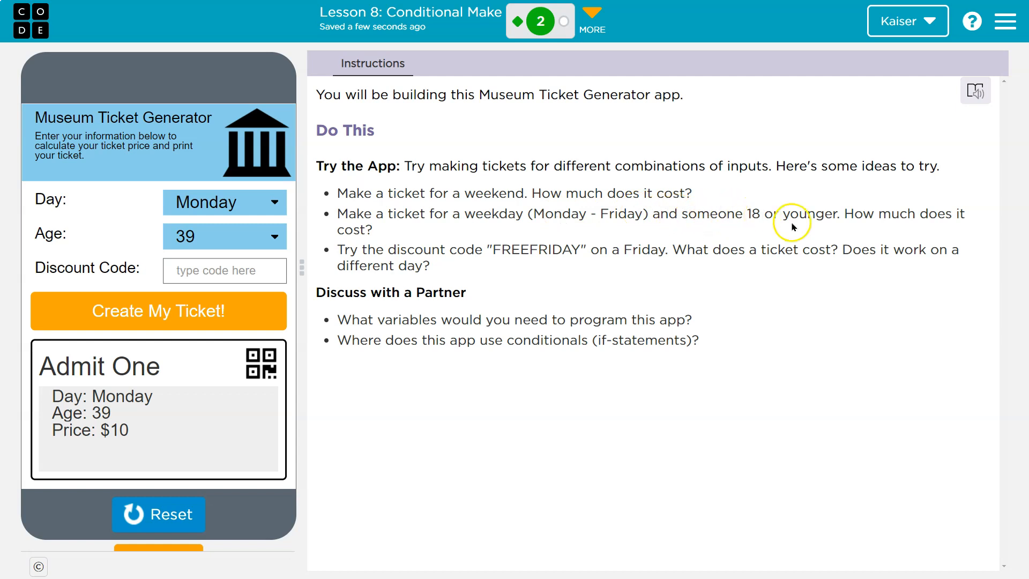
{"action": "mouse_move", "coordinate": [525, 209]}
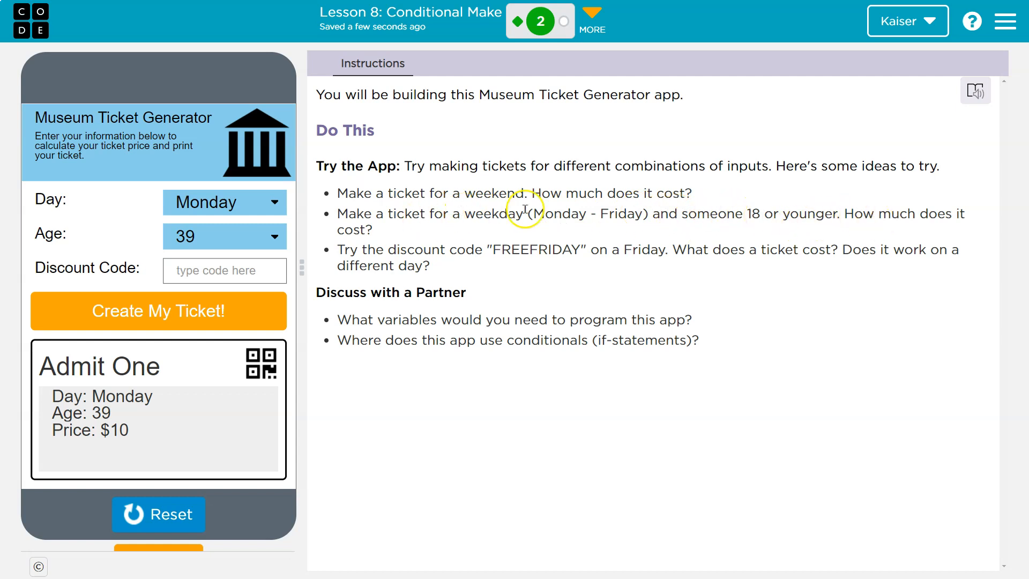
Generate Wednesday tickets: age 46 at $10, then ages 5 and 10 at $5 each
{"action": "left_click", "coordinate": [224, 203]}
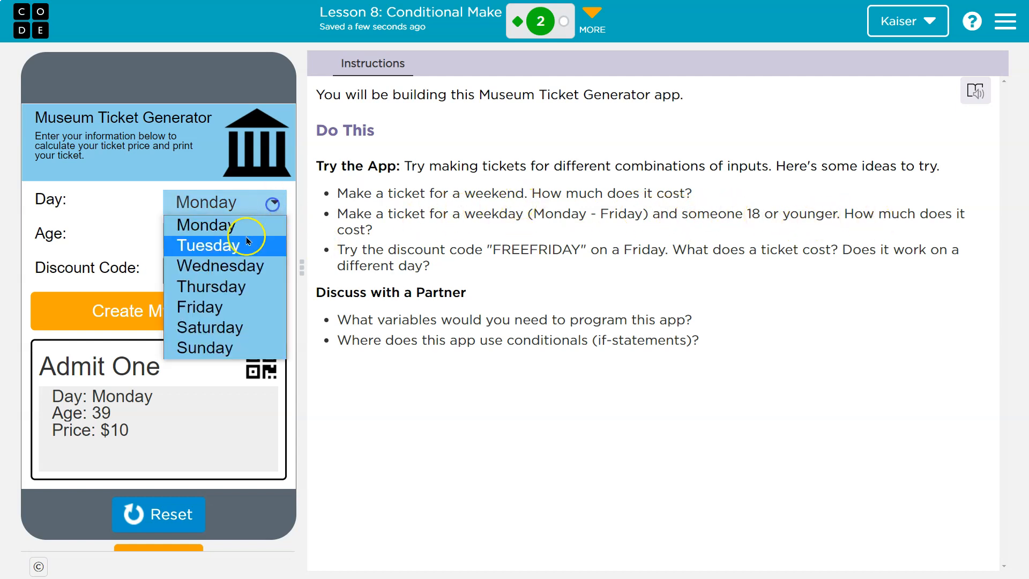
{"action": "left_click", "coordinate": [205, 348]}
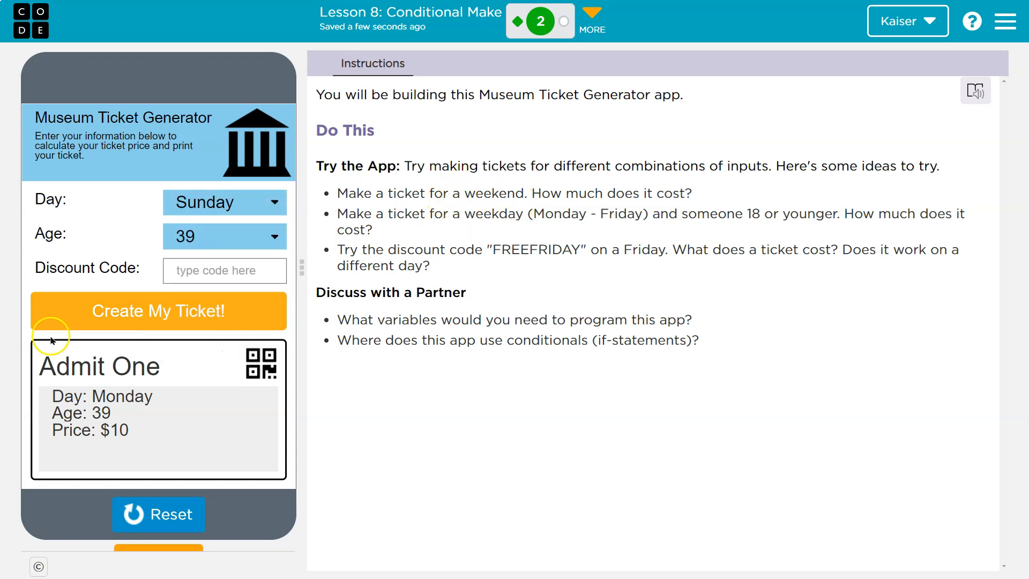
{"action": "left_click", "coordinate": [158, 310]}
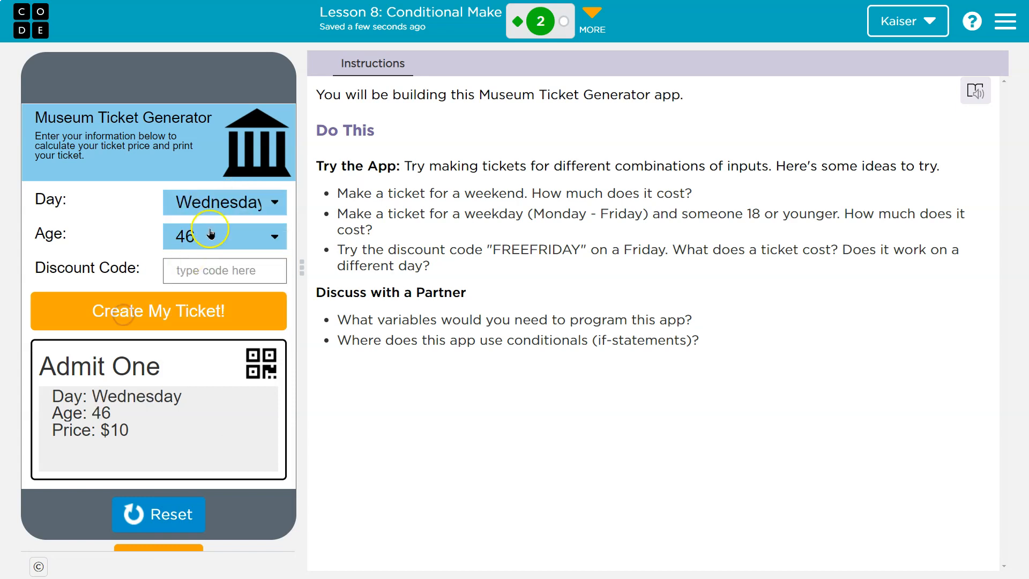
{"action": "left_click", "coordinate": [224, 236]}
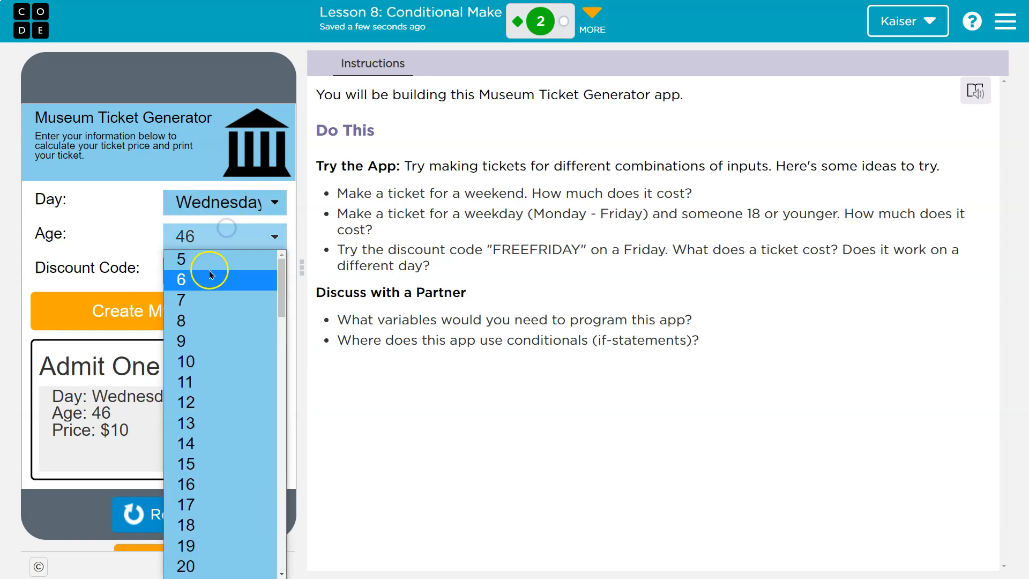
{"action": "left_click", "coordinate": [180, 258]}
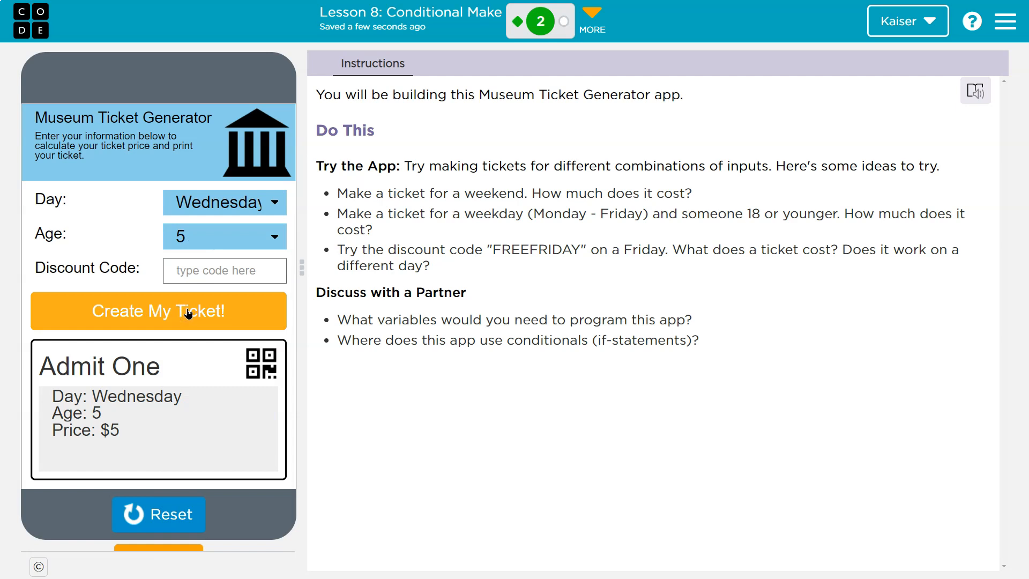
{"action": "left_click", "coordinate": [224, 237]}
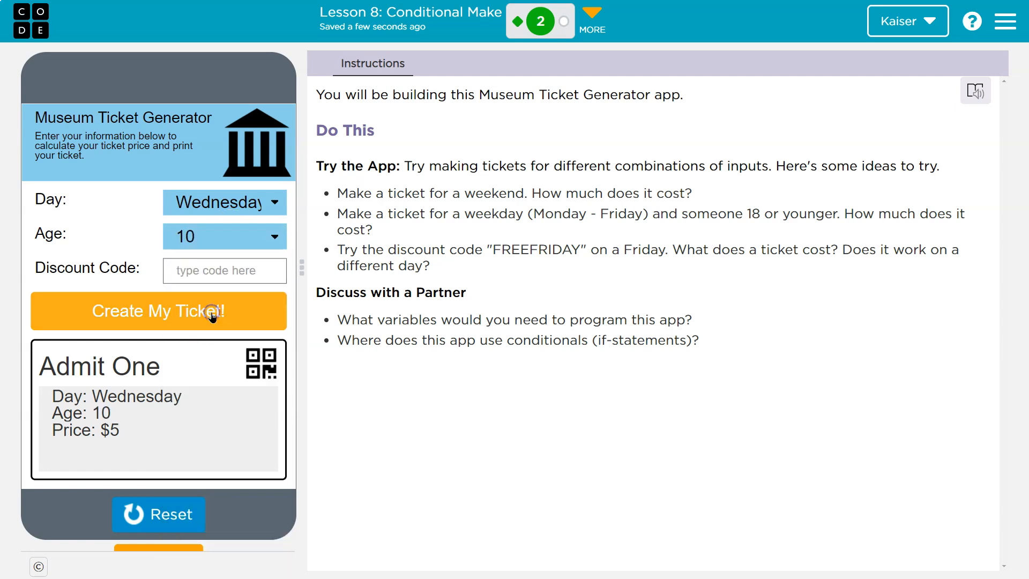
{"action": "mouse_move", "coordinate": [793, 199]}
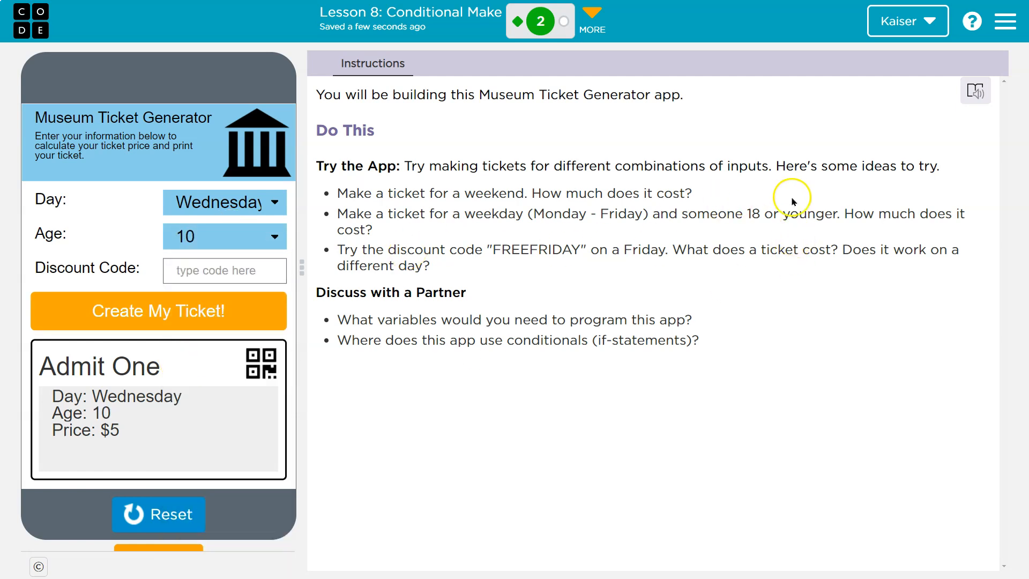
{"action": "mouse_move", "coordinate": [473, 240]}
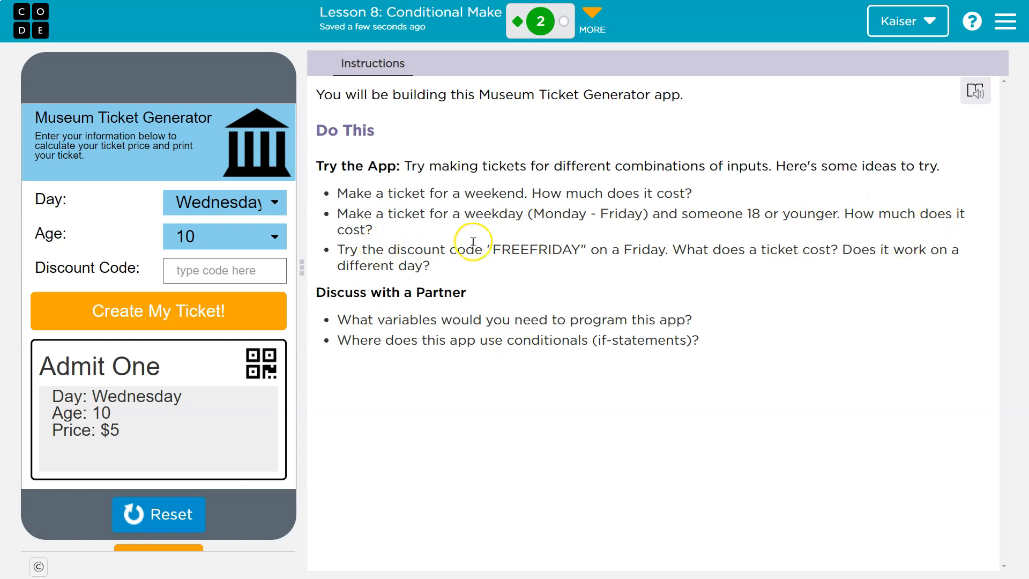
Enter discount code FREEFRIDAY and make a Friday ticket for age 10 priced $0
{"action": "left_click", "coordinate": [224, 270]}
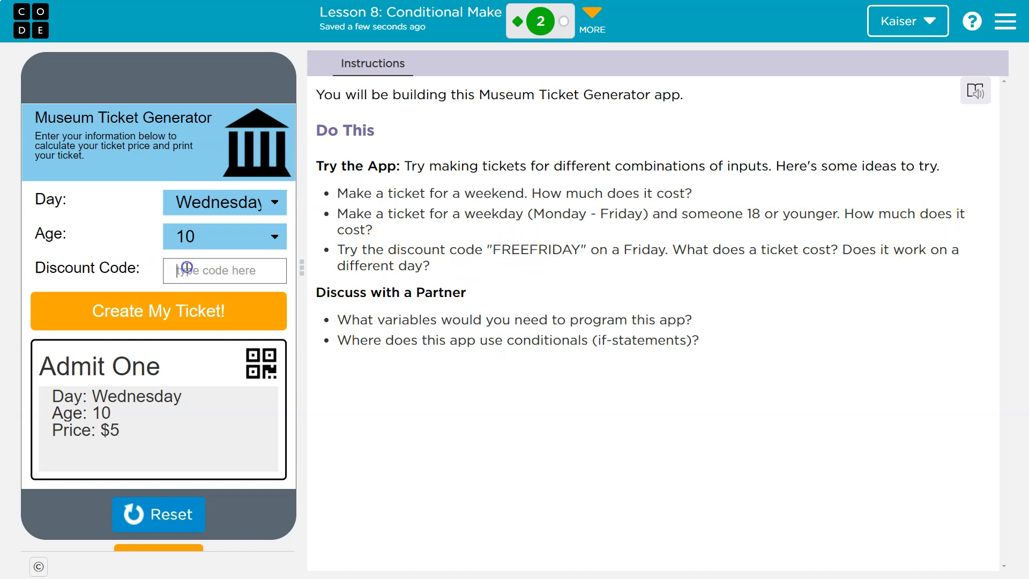
{"action": "type", "text": "FREEFRIDAY"}
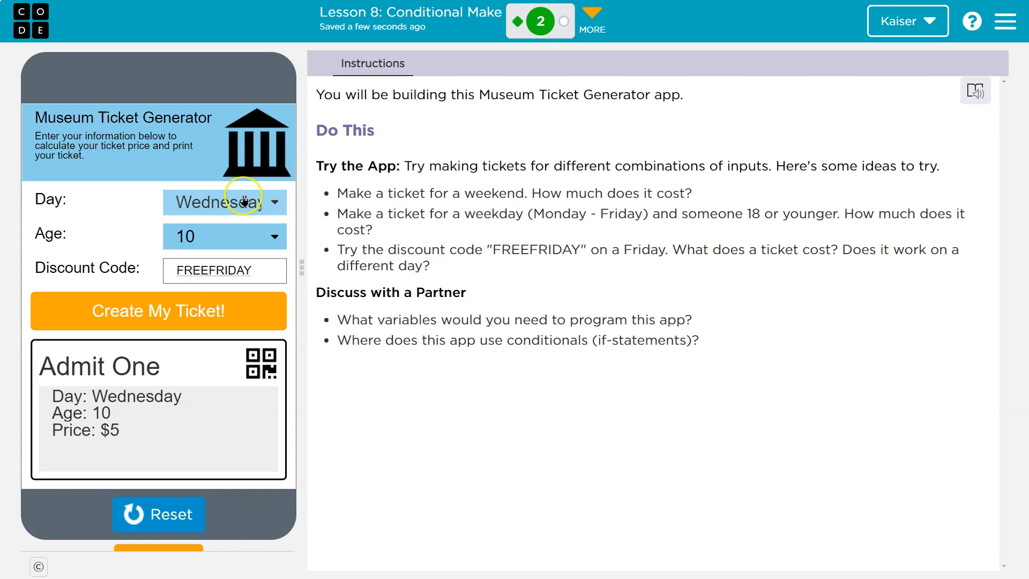
{"action": "mouse_move", "coordinate": [193, 362]}
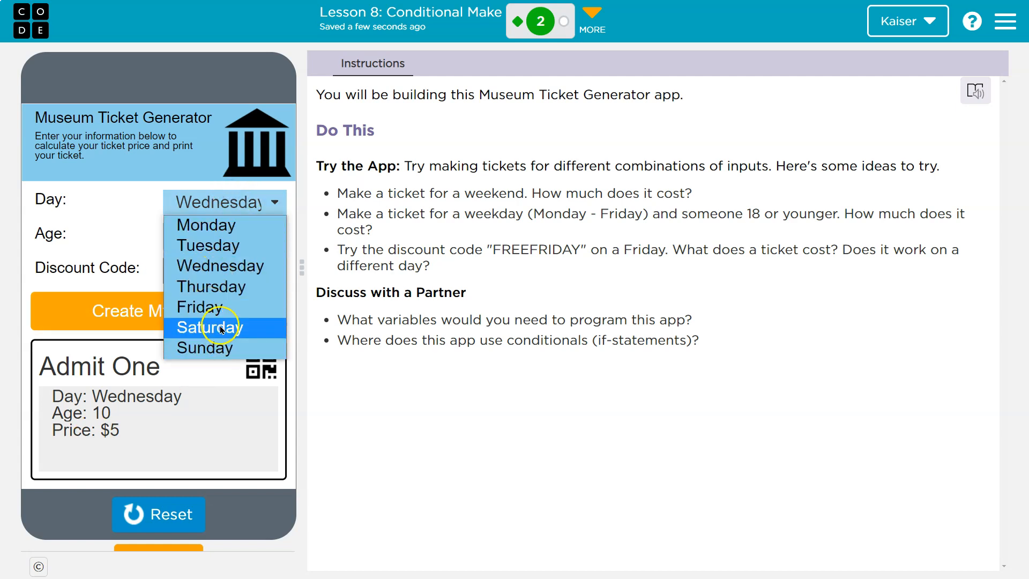
{"action": "left_click", "coordinate": [196, 307]}
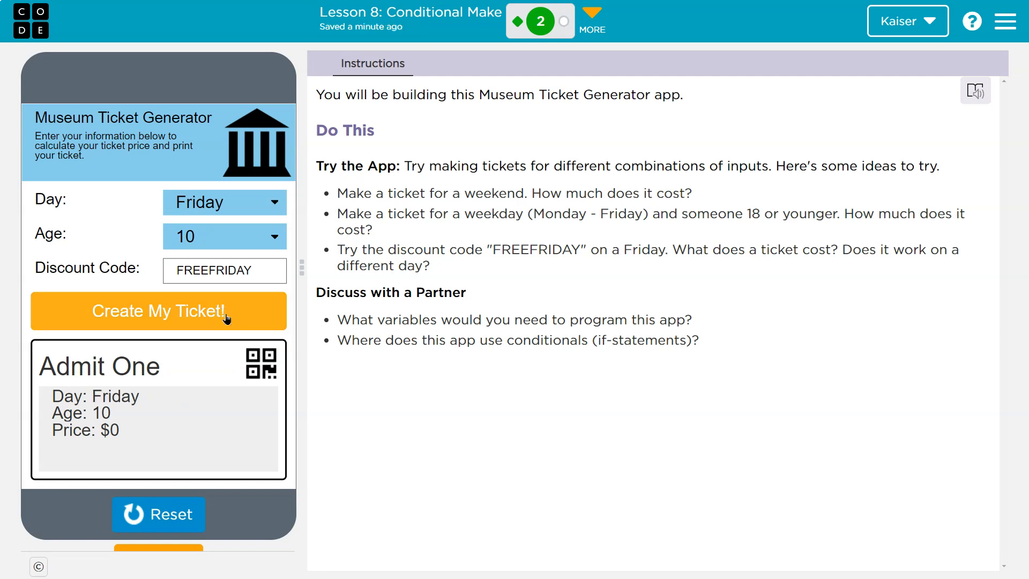
{"action": "mouse_move", "coordinate": [488, 337]}
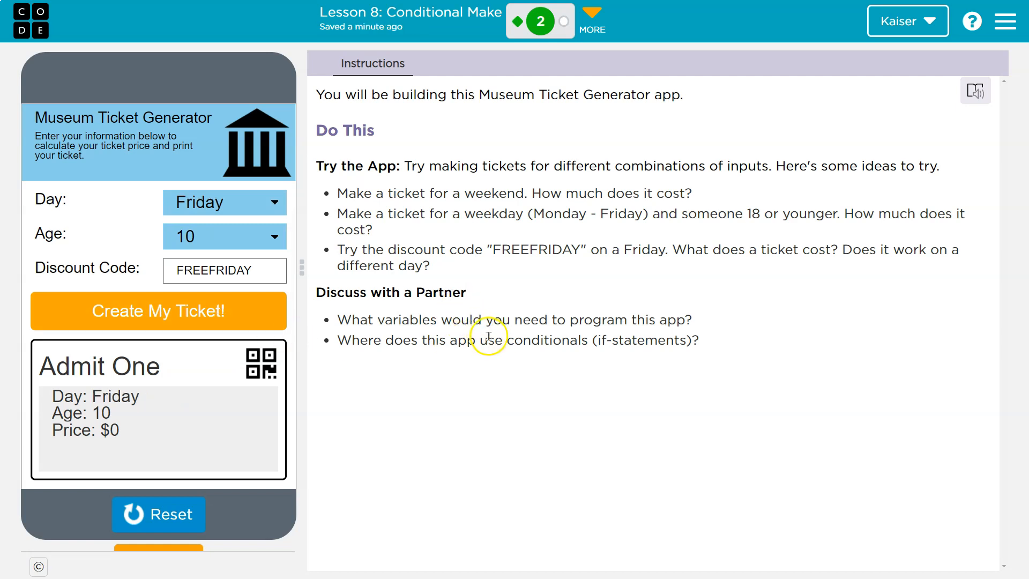
{"action": "mouse_move", "coordinate": [617, 332]}
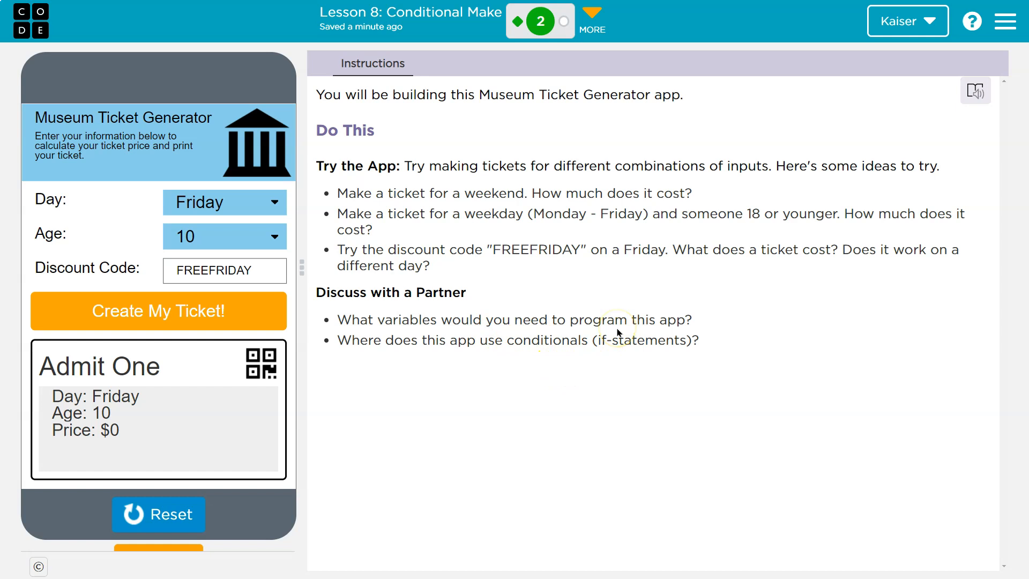
{"action": "mouse_move", "coordinate": [683, 306]}
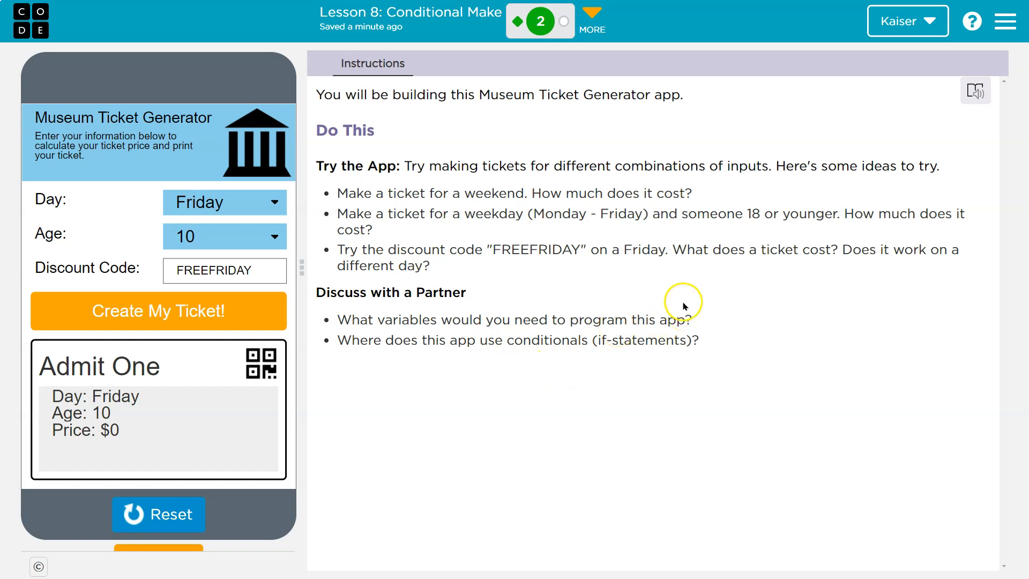
{"action": "mouse_move", "coordinate": [682, 292]}
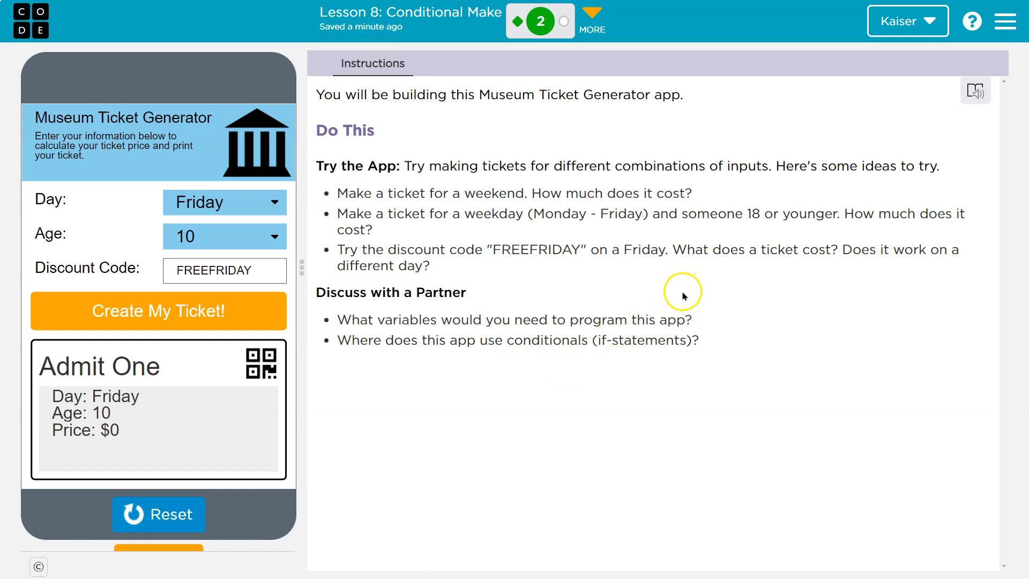
{"action": "mouse_move", "coordinate": [602, 295]}
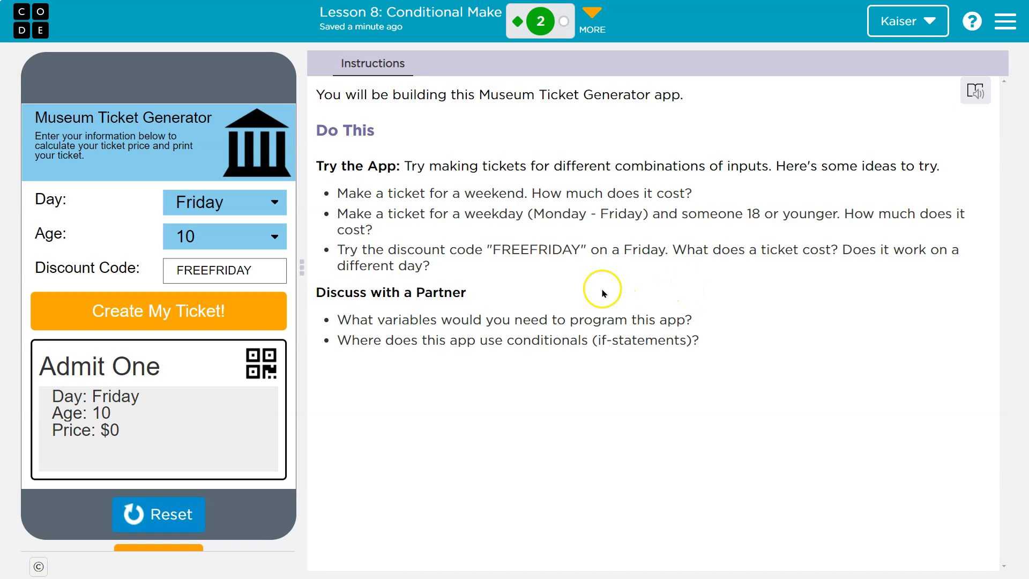
{"action": "mouse_move", "coordinate": [256, 205]}
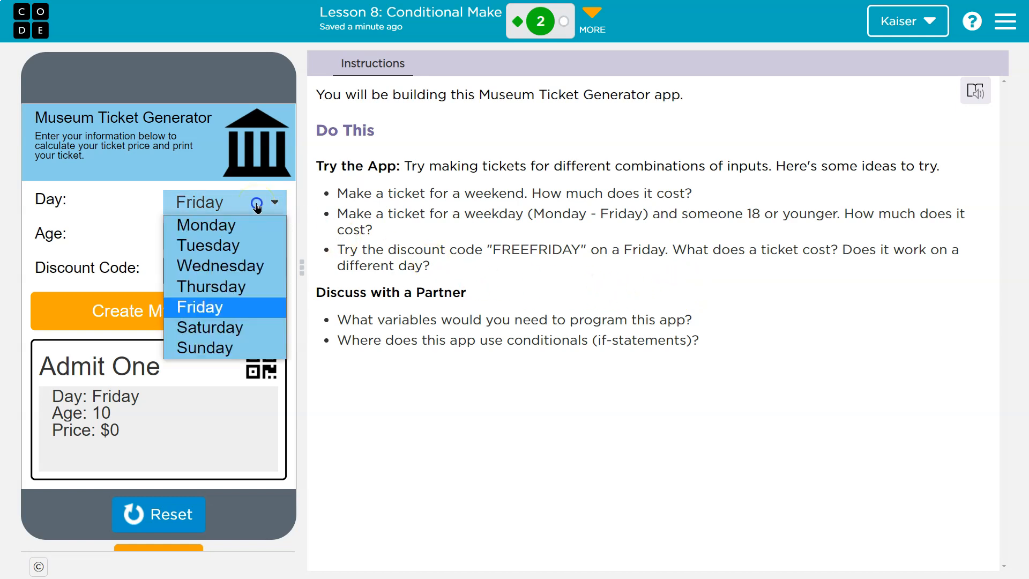
{"action": "left_click", "coordinate": [199, 307]}
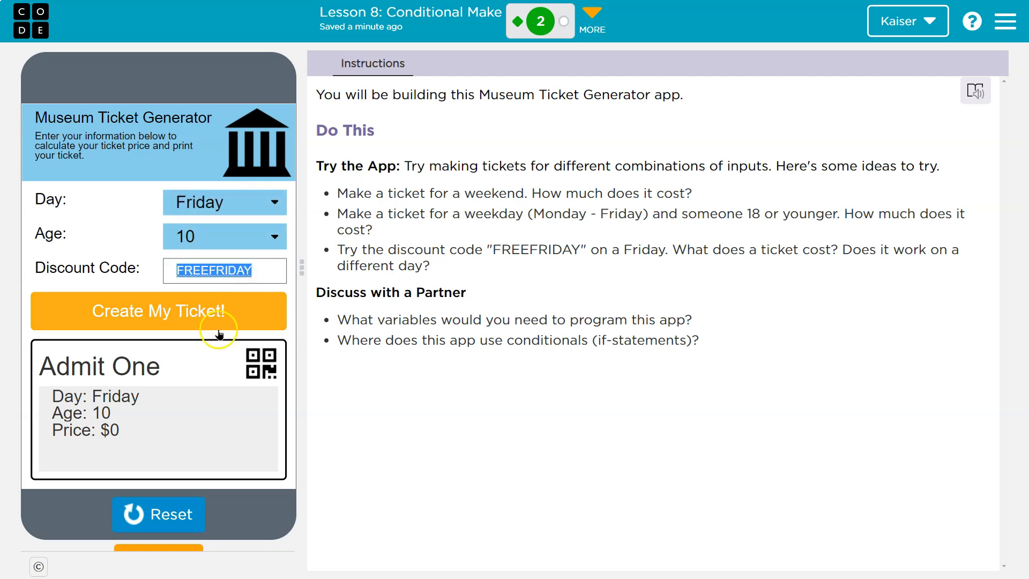
{"action": "mouse_move", "coordinate": [274, 202]}
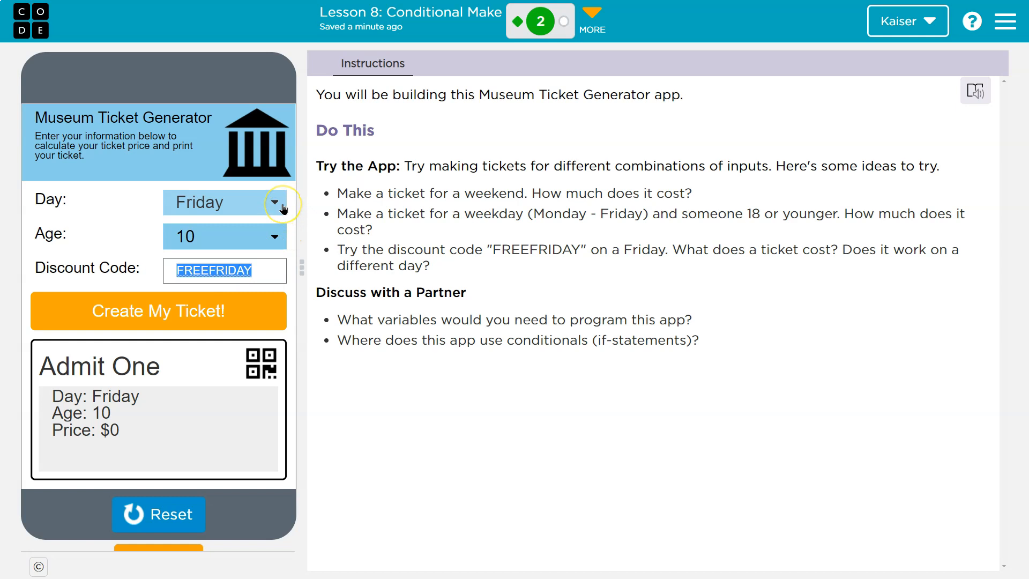
{"action": "mouse_move", "coordinate": [161, 211]}
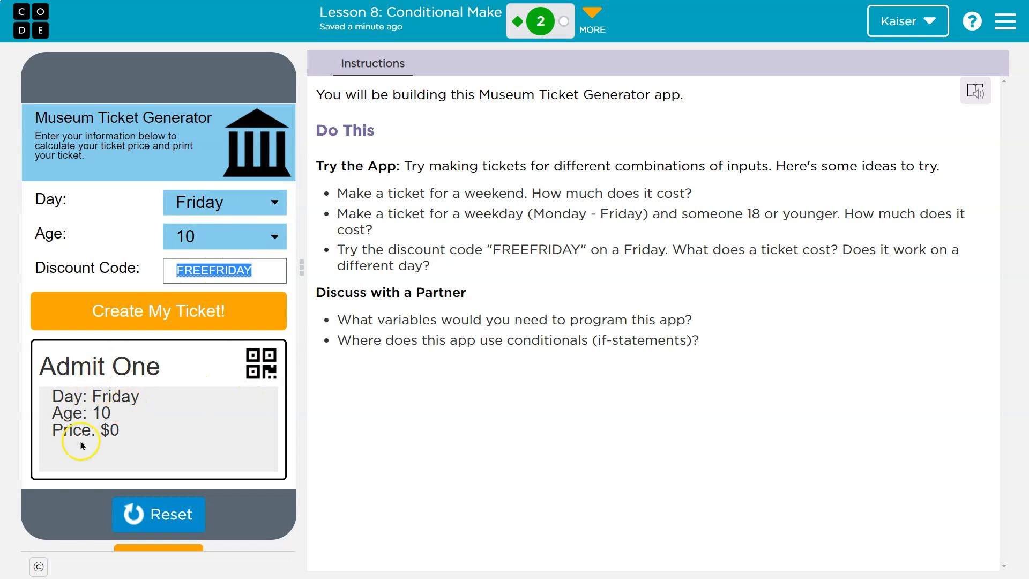
{"action": "mouse_move", "coordinate": [252, 382]}
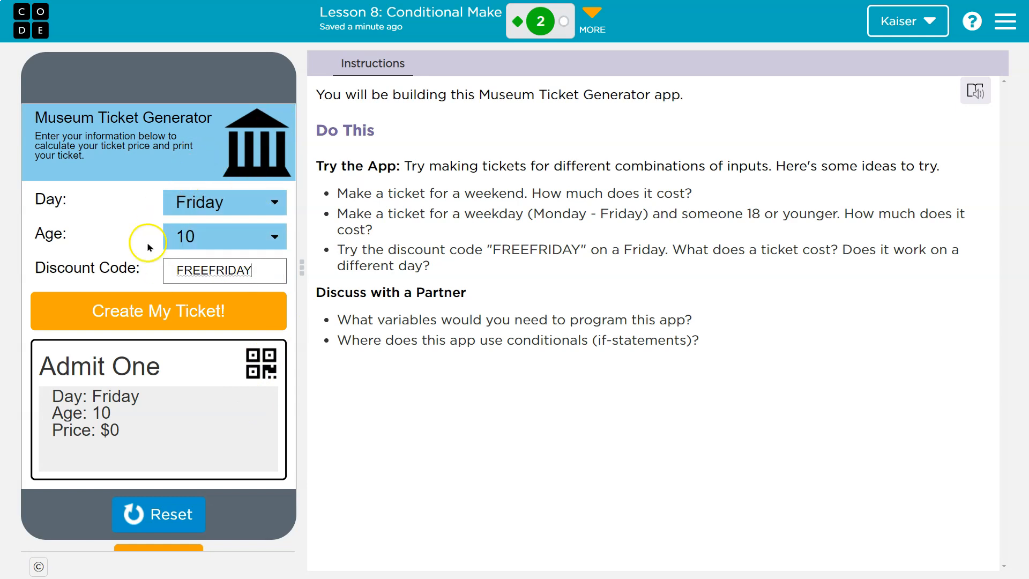
{"action": "mouse_move", "coordinate": [240, 236]}
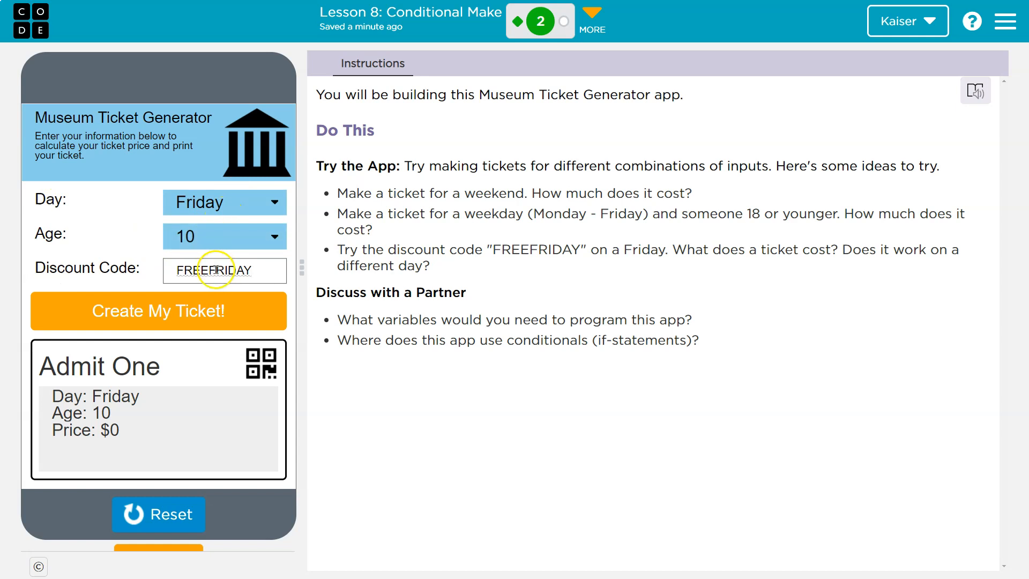
{"action": "mouse_move", "coordinate": [394, 367]}
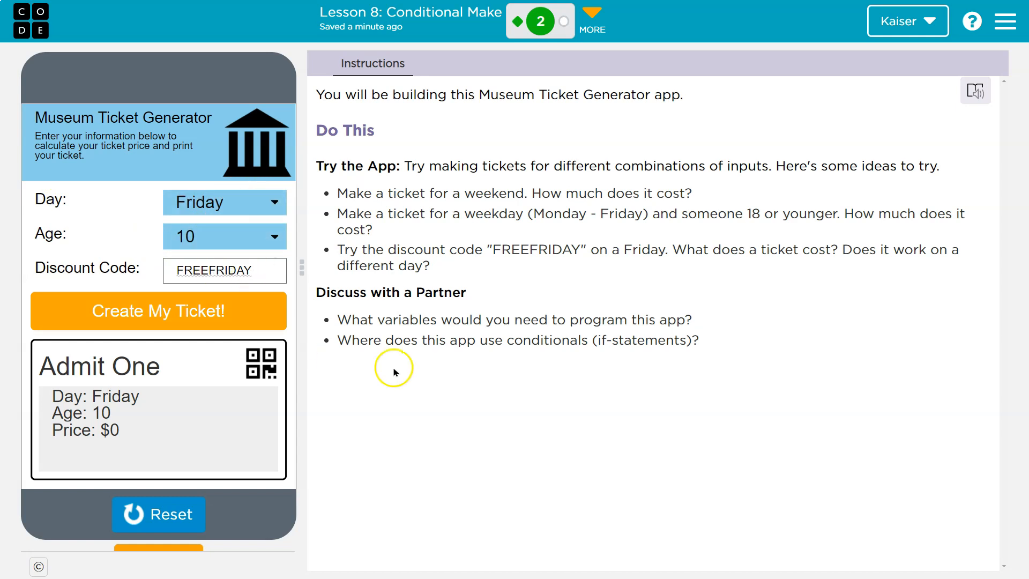
{"action": "mouse_move", "coordinate": [573, 345]}
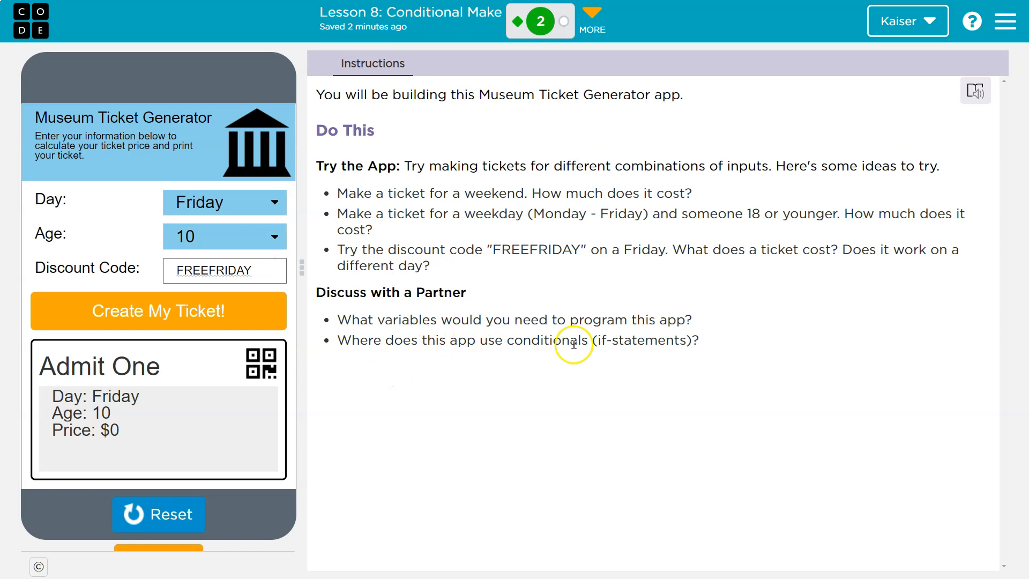
{"action": "mouse_move", "coordinate": [639, 345]}
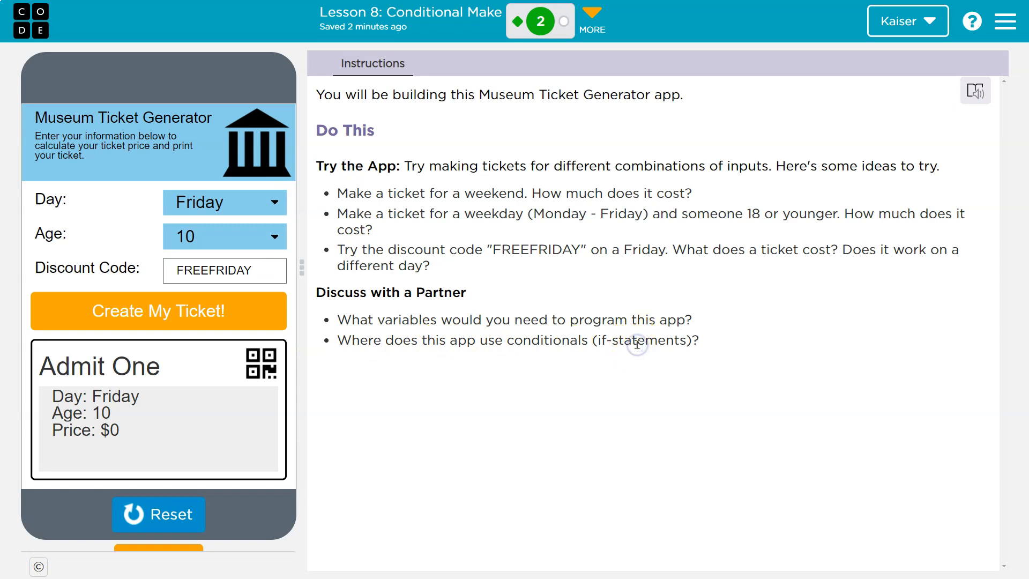
{"action": "mouse_move", "coordinate": [515, 363]}
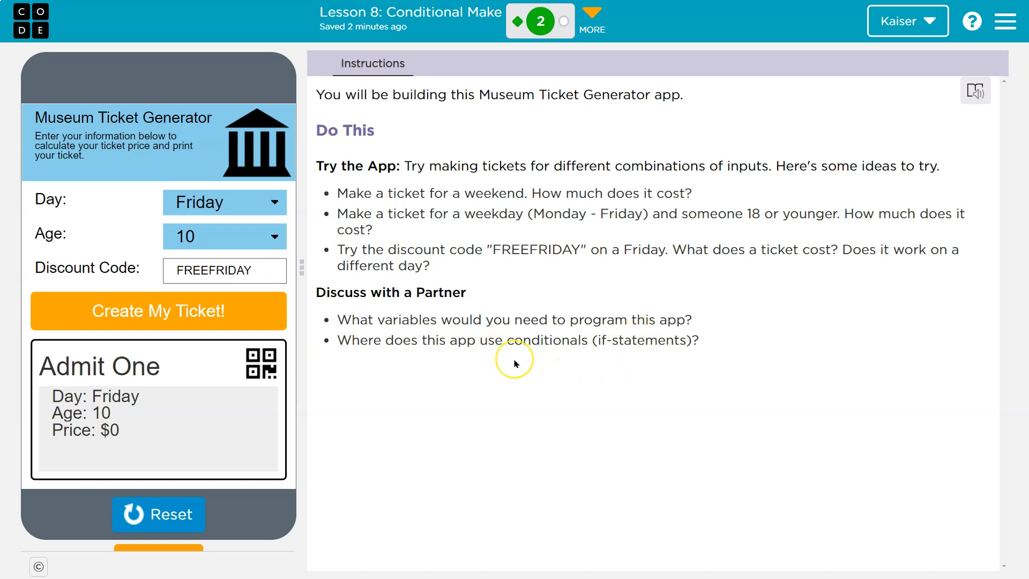
{"action": "mouse_move", "coordinate": [533, 337]}
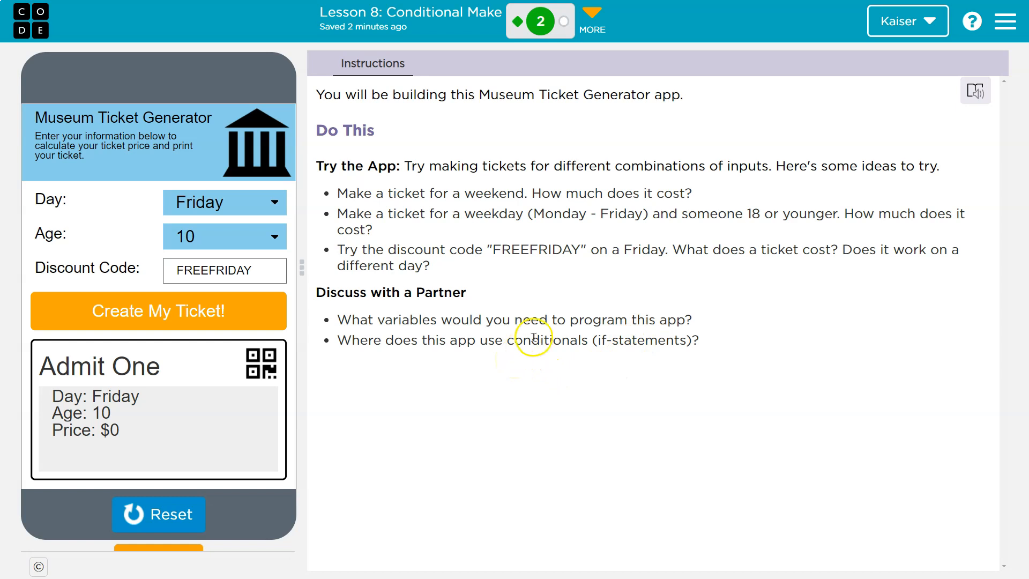
{"action": "mouse_move", "coordinate": [227, 353]}
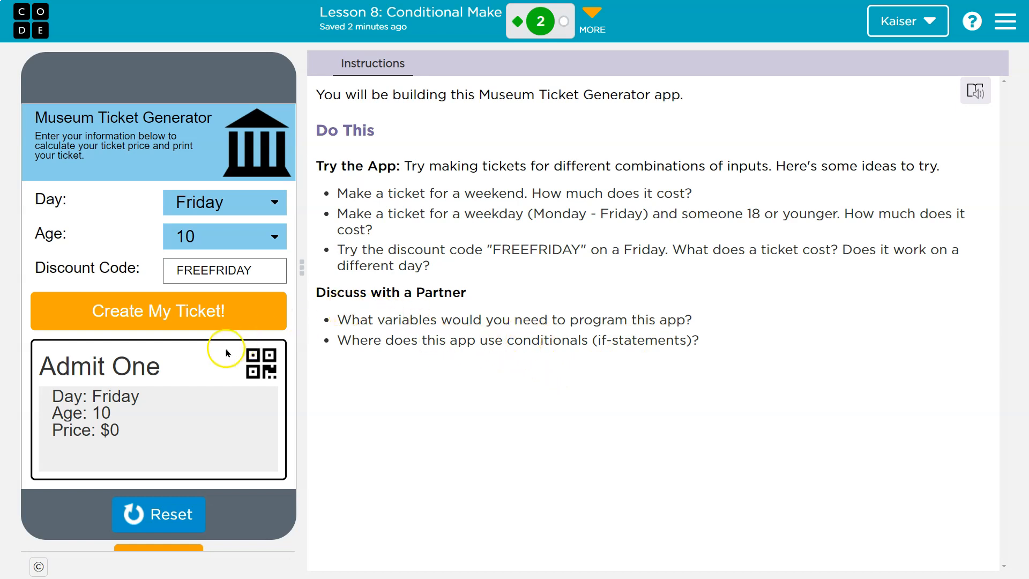
{"action": "mouse_move", "coordinate": [114, 425]}
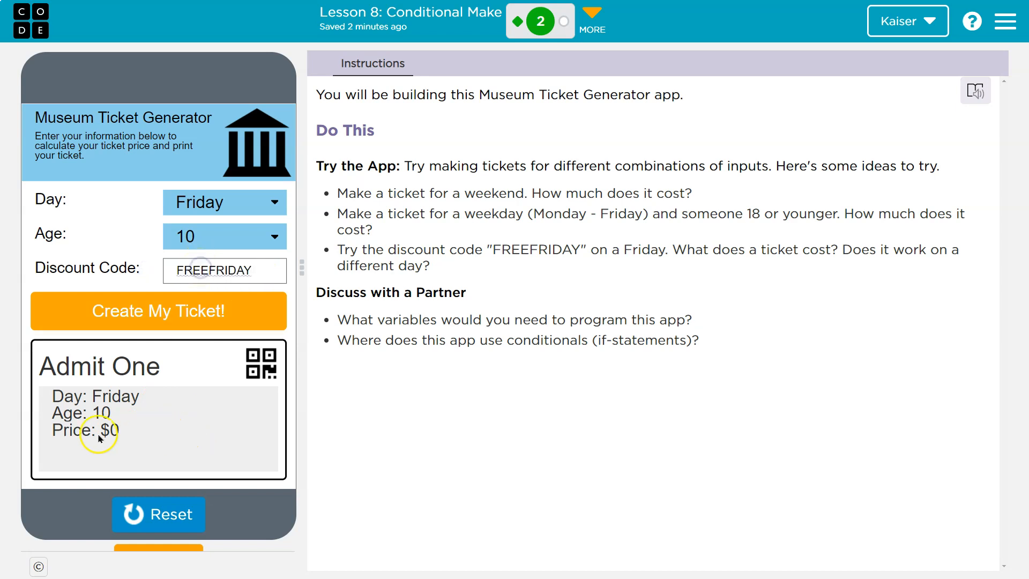
{"action": "mouse_move", "coordinate": [219, 216]}
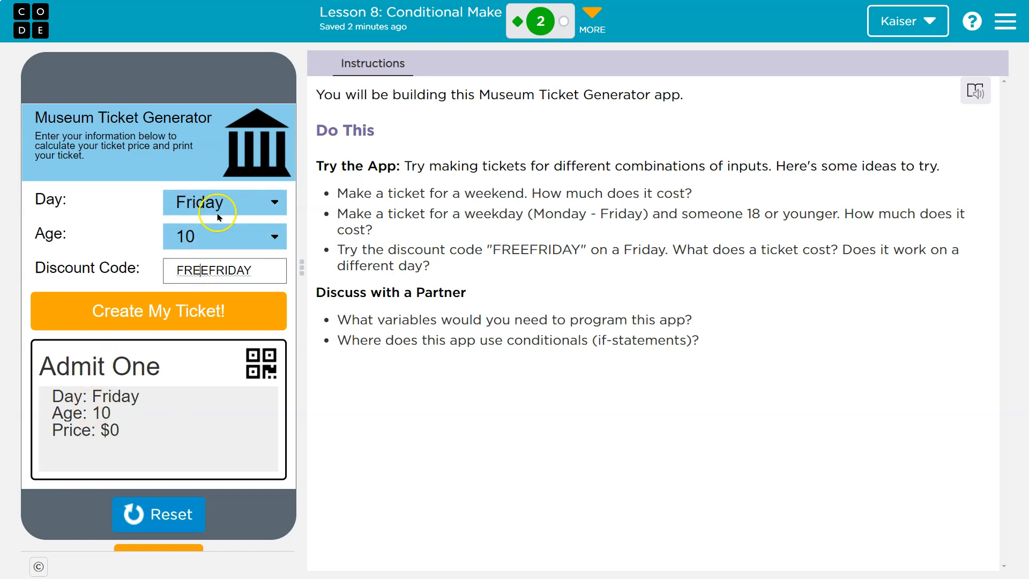
Generate Tuesday tickets without a discount code: age 10 at $5, age 22 at $10
{"action": "left_click", "coordinate": [223, 202]}
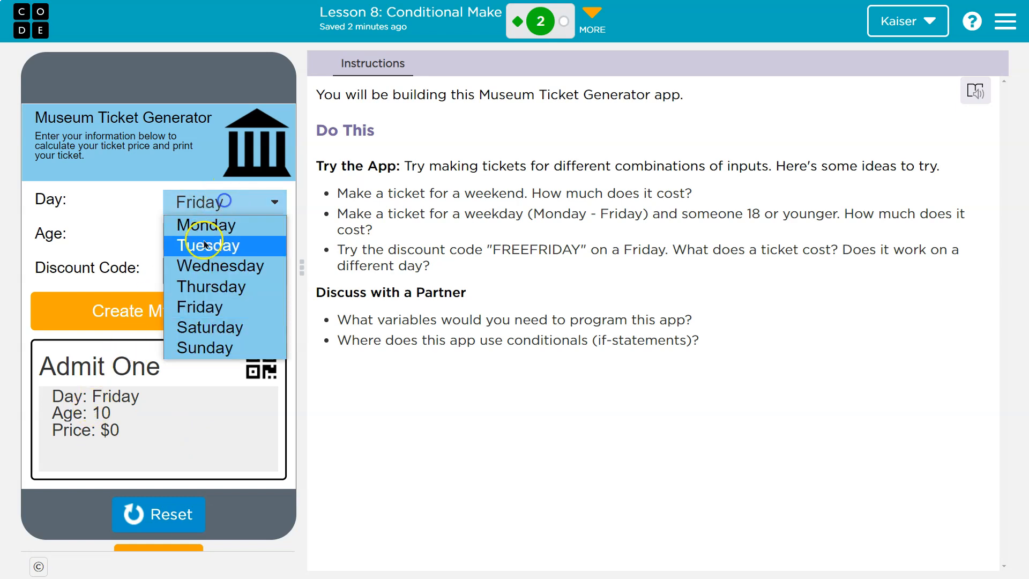
{"action": "left_click", "coordinate": [205, 245]}
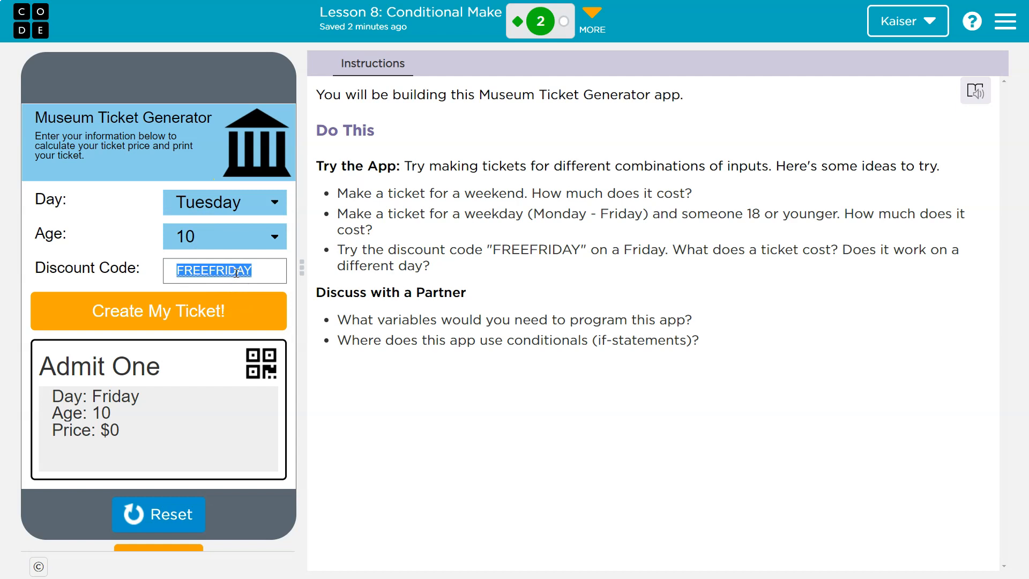
{"action": "left_click", "coordinate": [158, 311]}
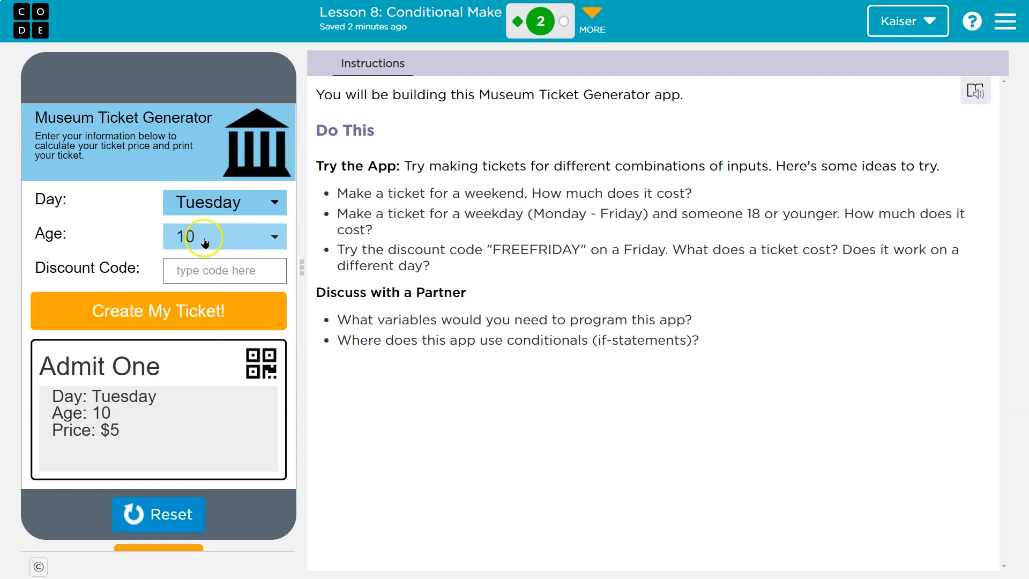
{"action": "mouse_move", "coordinate": [226, 236]}
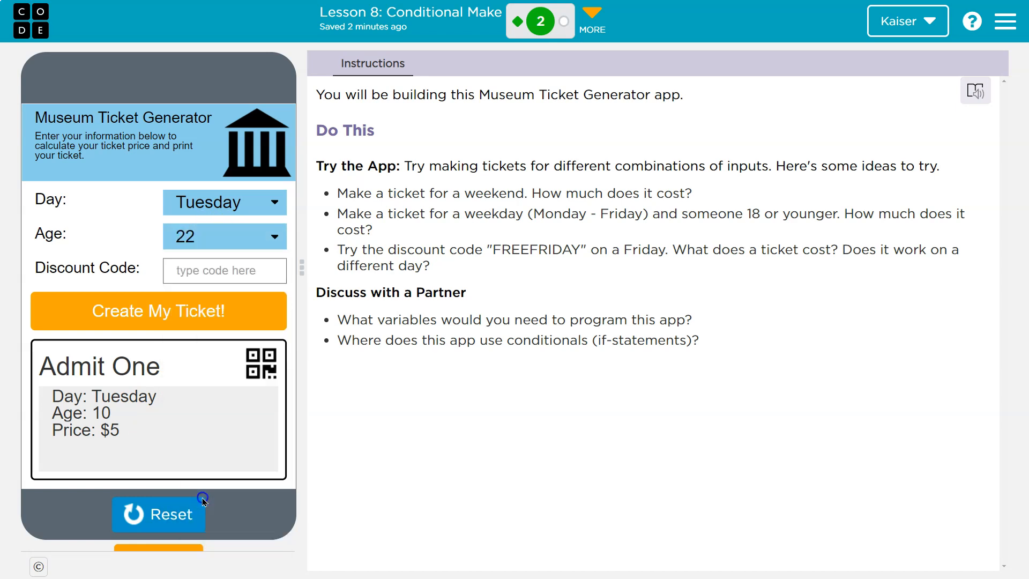
{"action": "left_click", "coordinate": [158, 311]}
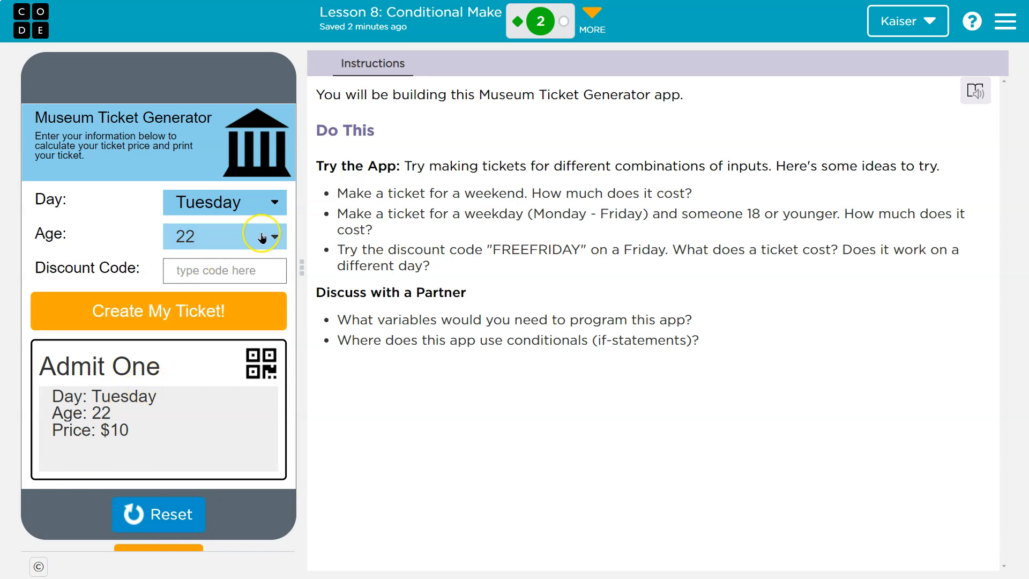
{"action": "mouse_move", "coordinate": [231, 258]}
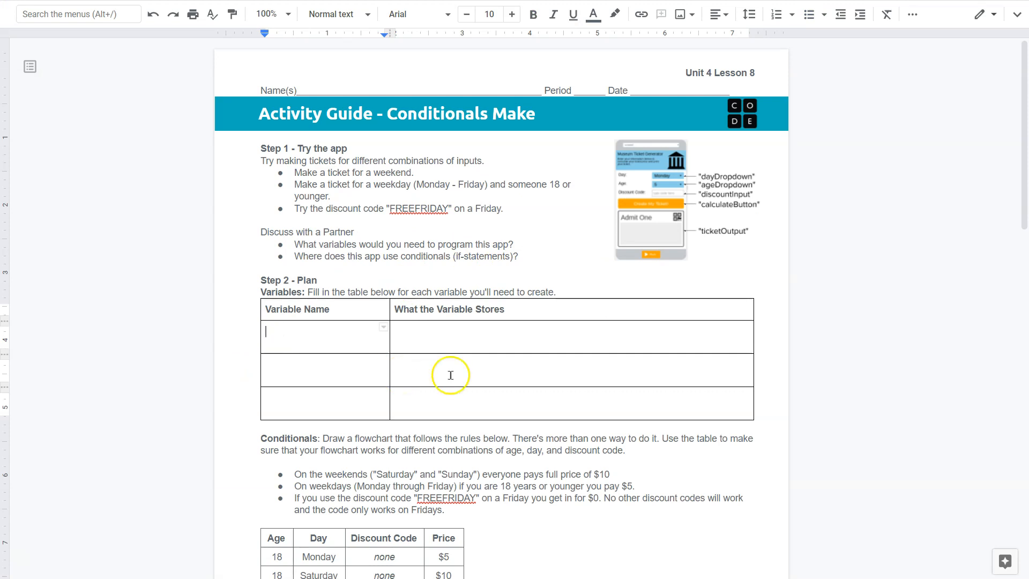
{"action": "mouse_move", "coordinate": [450, 375]}
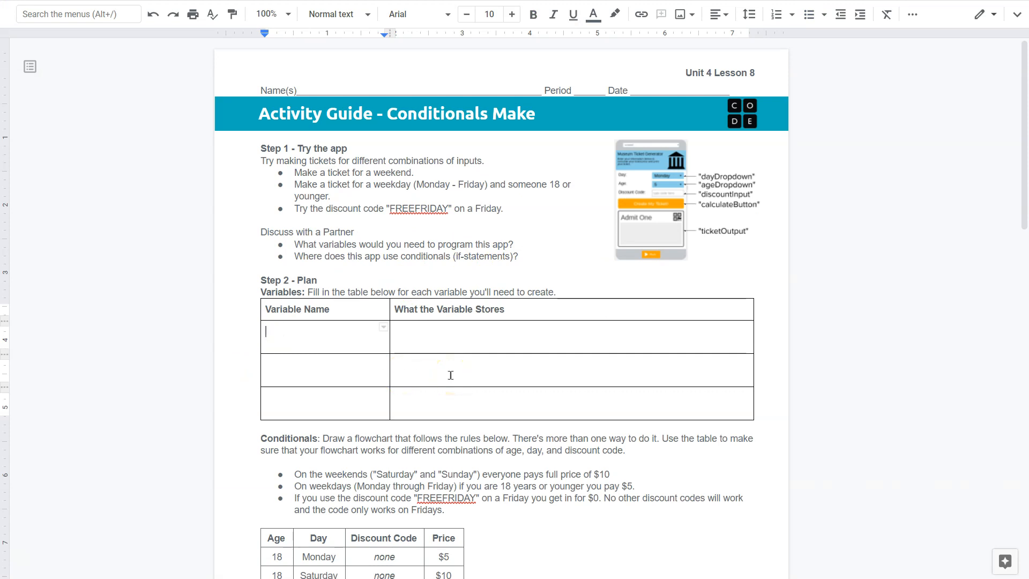
Add variable 'day' to the table, described as storing a string representing the selected day
{"action": "type", "text": "day"}
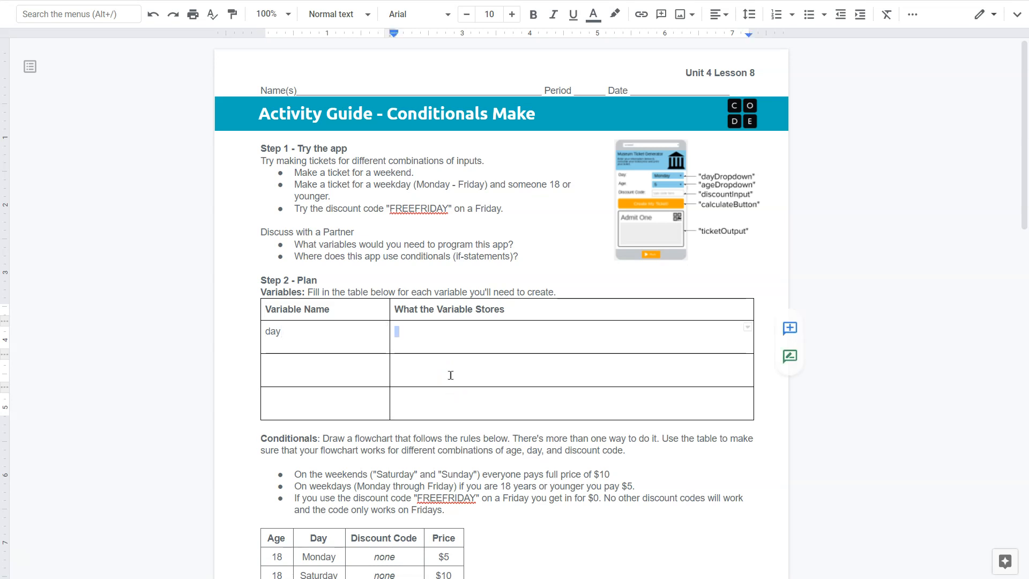
{"action": "type", "text": "It st"}
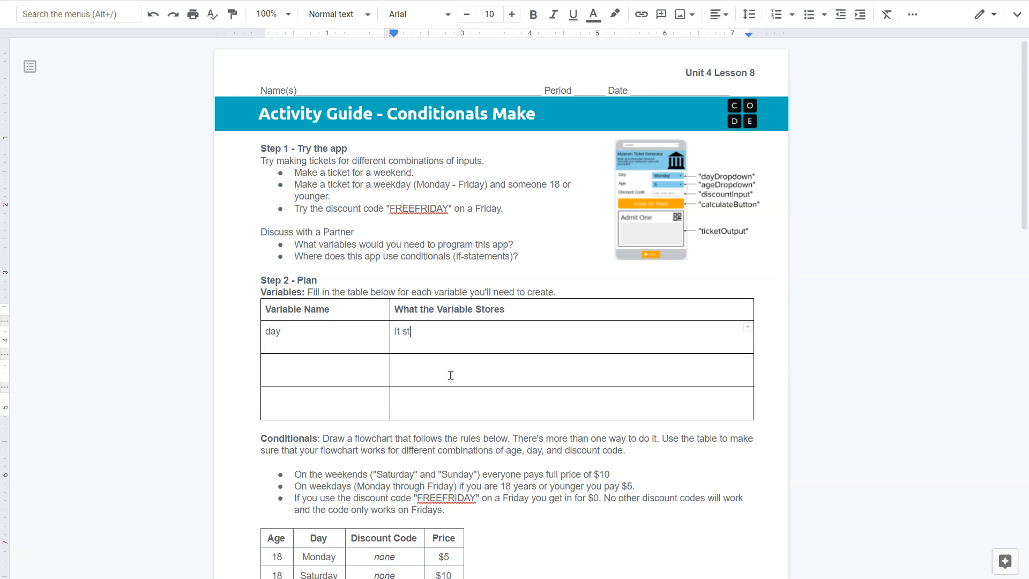
{"action": "type", "text": "ores a string,"}
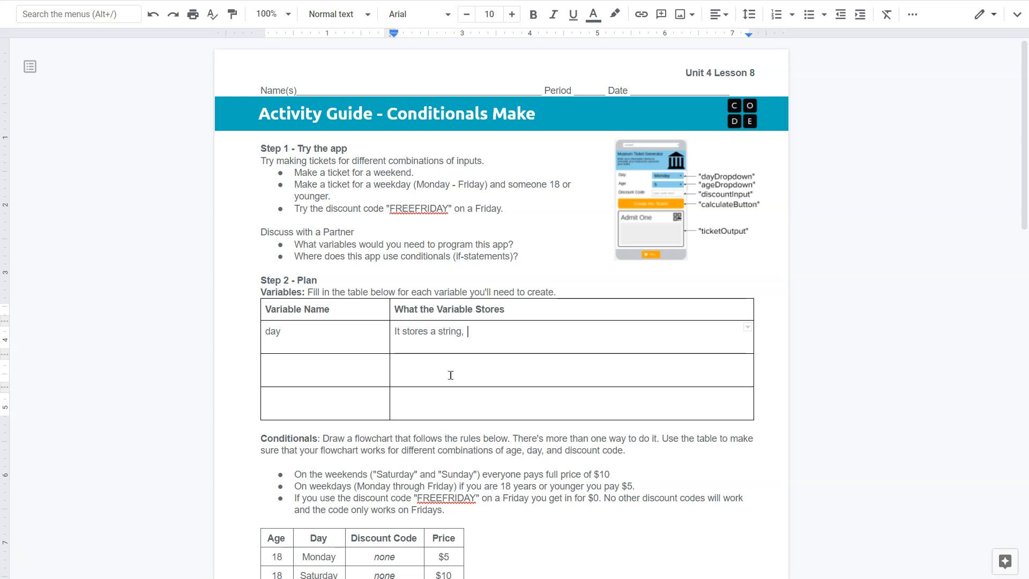
{"action": "type", "text": "that the resp"}
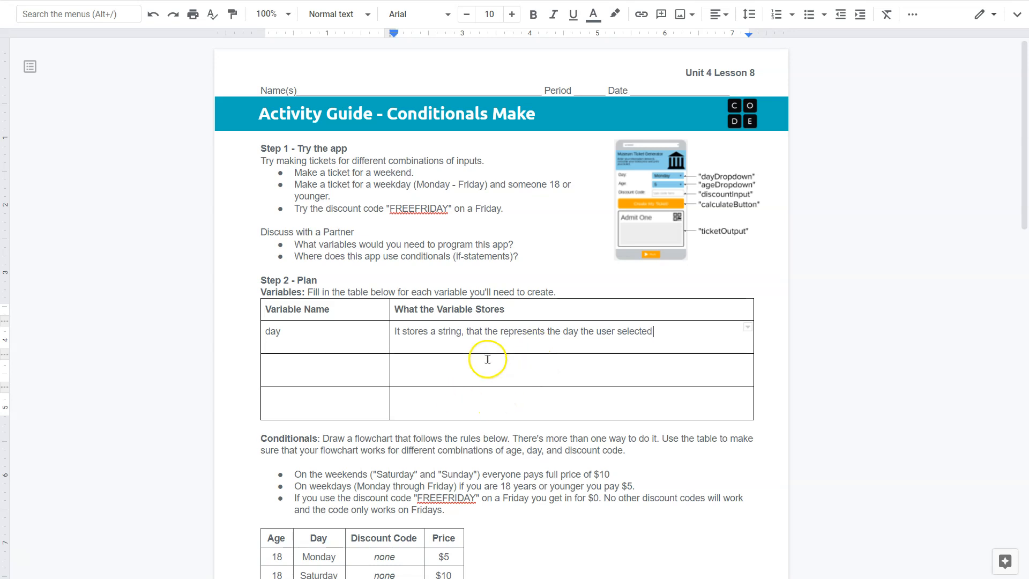
{"action": "mouse_move", "coordinate": [381, 411]}
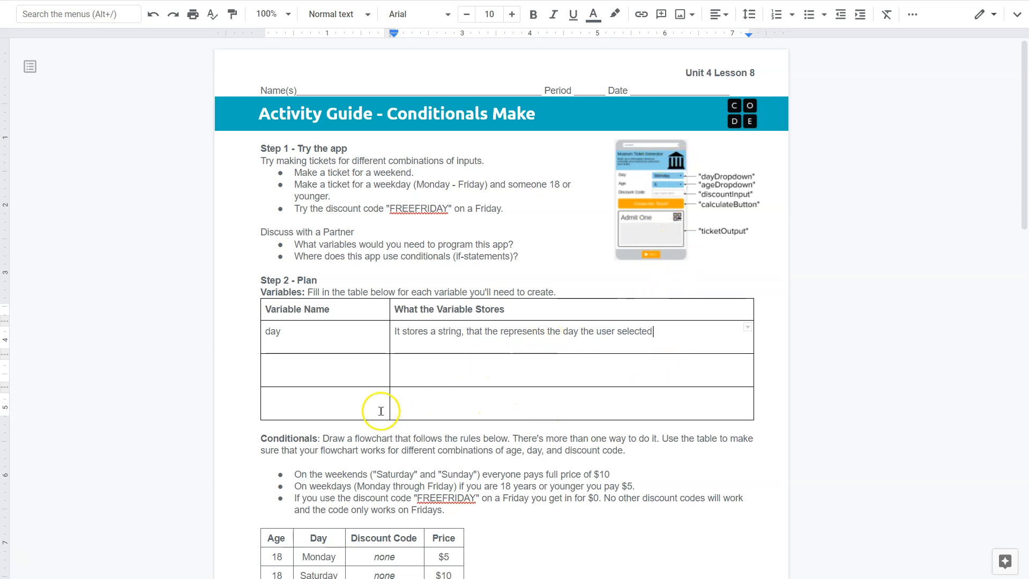
{"action": "scroll", "scroll_direction": "down", "scroll_amount": 3}
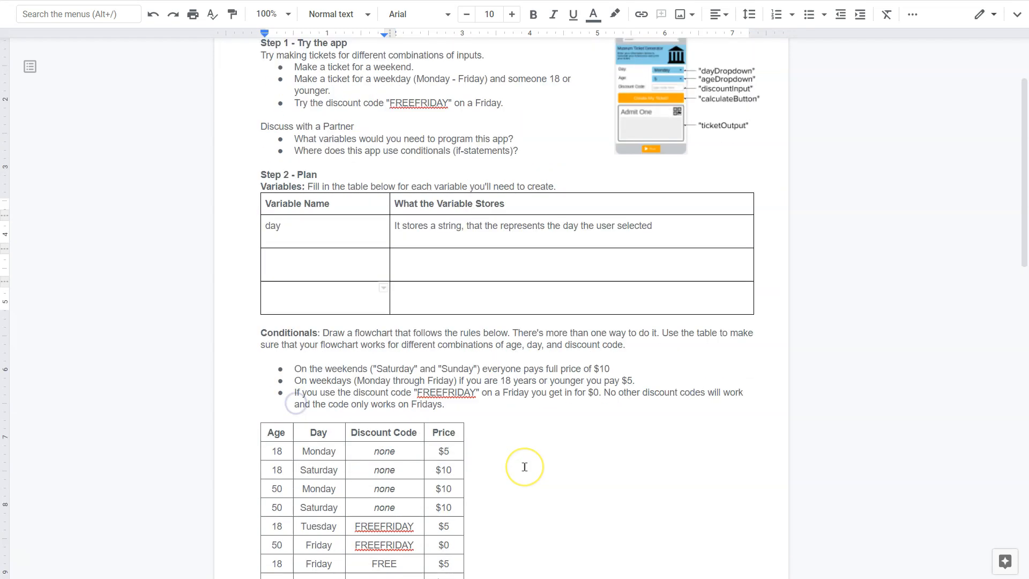
{"action": "scroll", "scroll_direction": "down", "scroll_amount": 3}
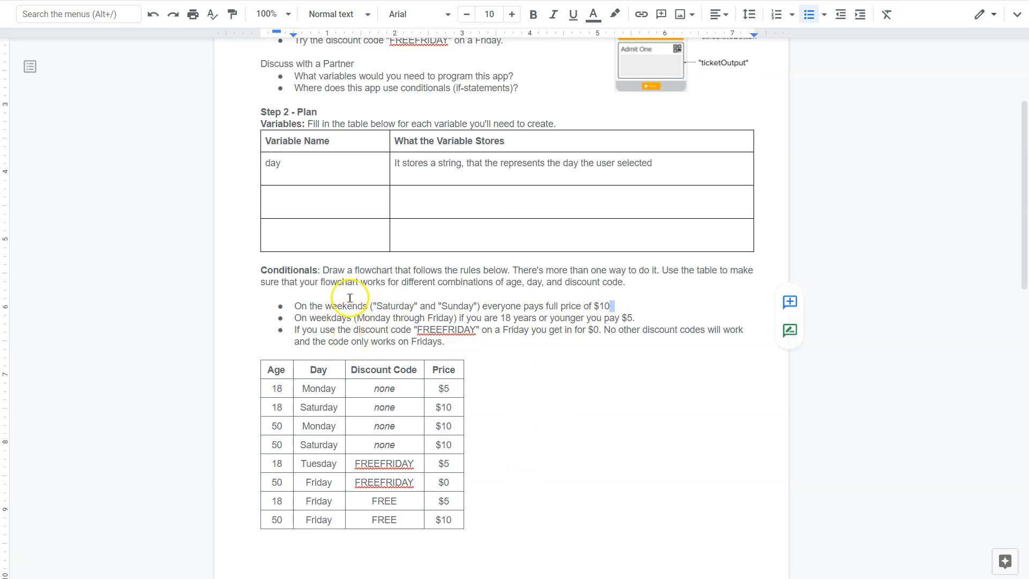
{"action": "mouse_move", "coordinate": [582, 326]}
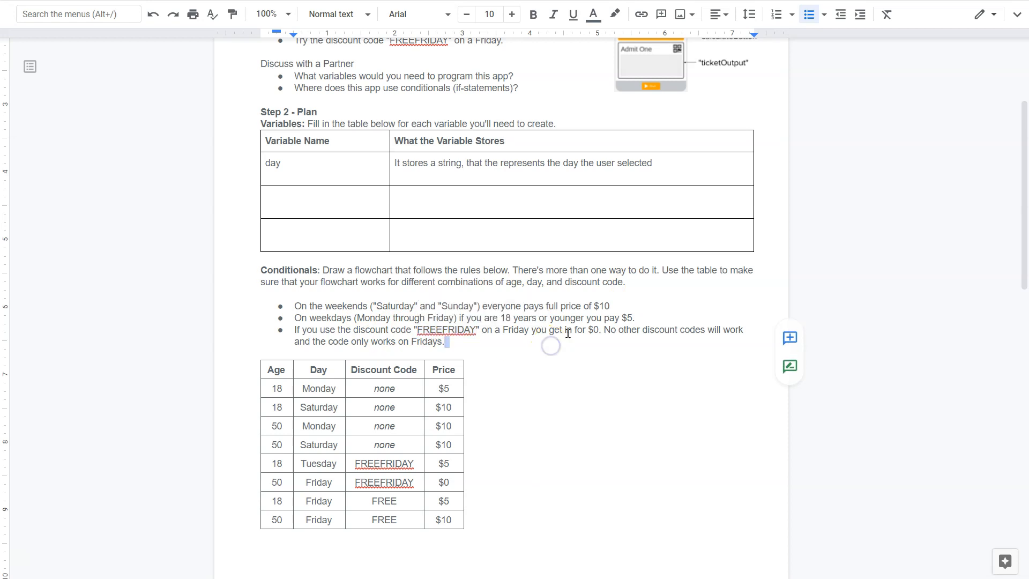
{"action": "scroll", "scroll_direction": "down", "scroll_amount": 3}
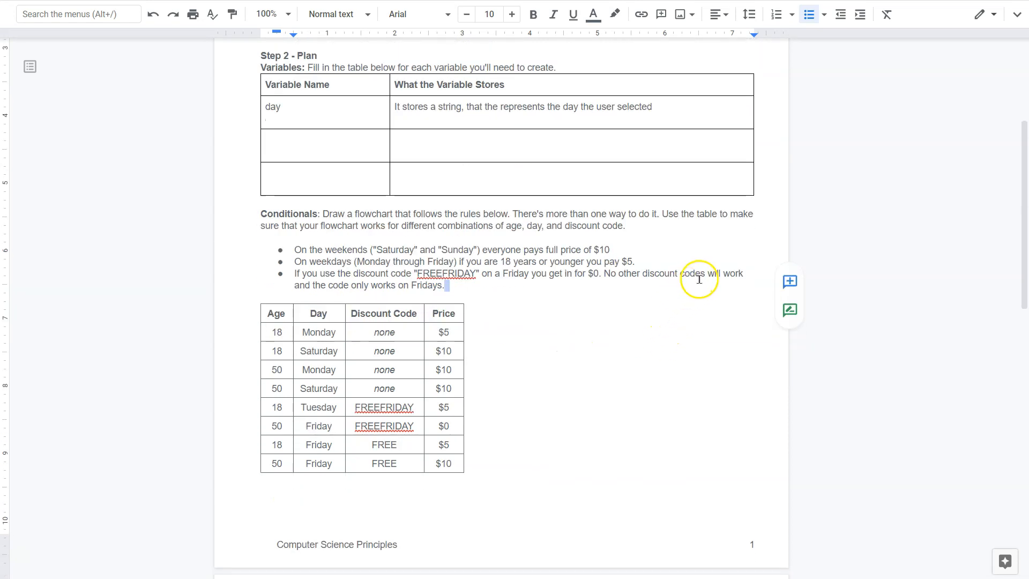
{"action": "mouse_move", "coordinate": [748, 268]}
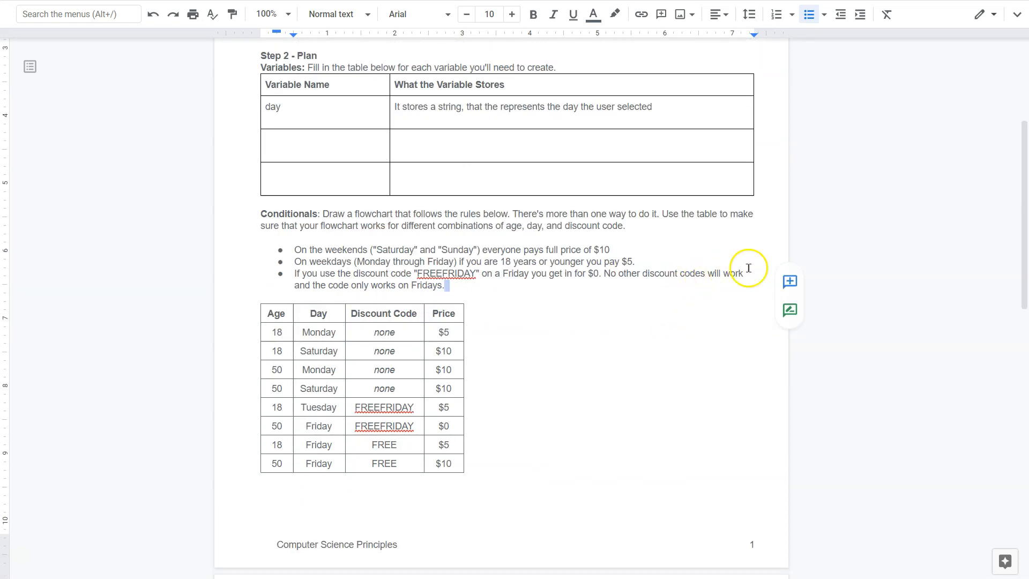
{"action": "scroll", "scroll_direction": "down", "scroll_amount": 3}
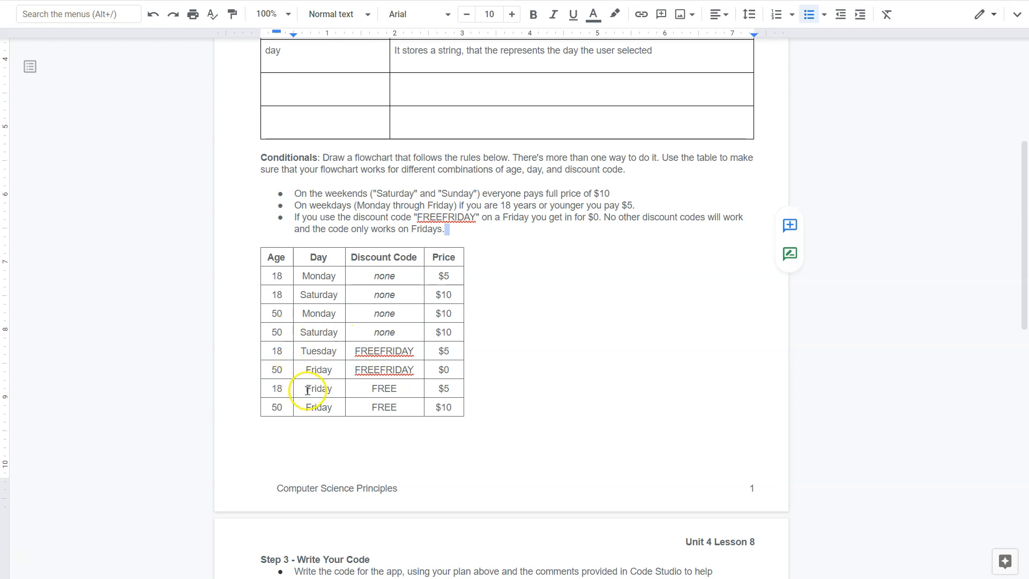
{"action": "scroll", "scroll_direction": "down", "scroll_amount": 3}
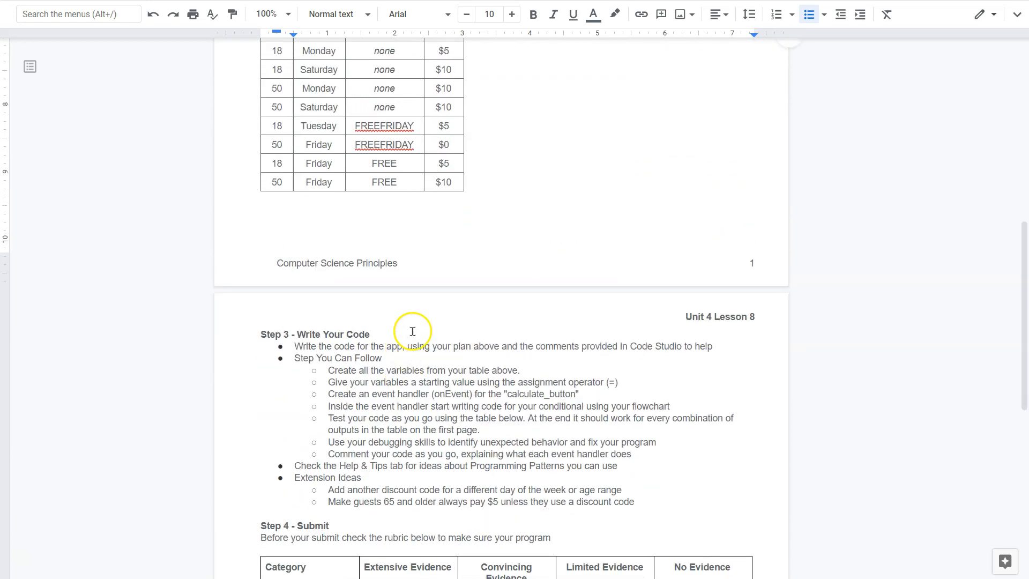
{"action": "scroll", "scroll_direction": "up", "scroll_amount": 3}
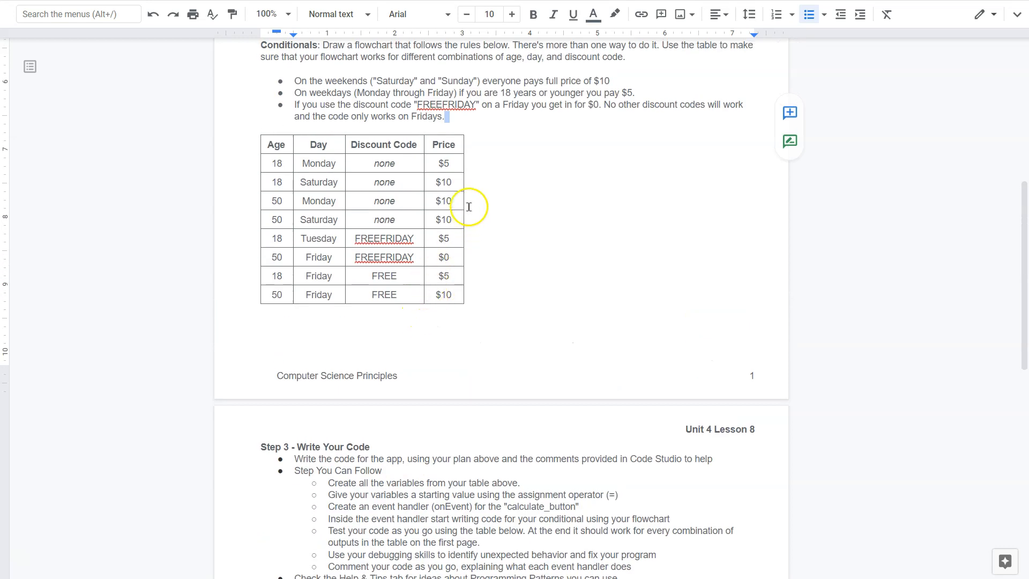
{"action": "mouse_move", "coordinate": [357, 211]}
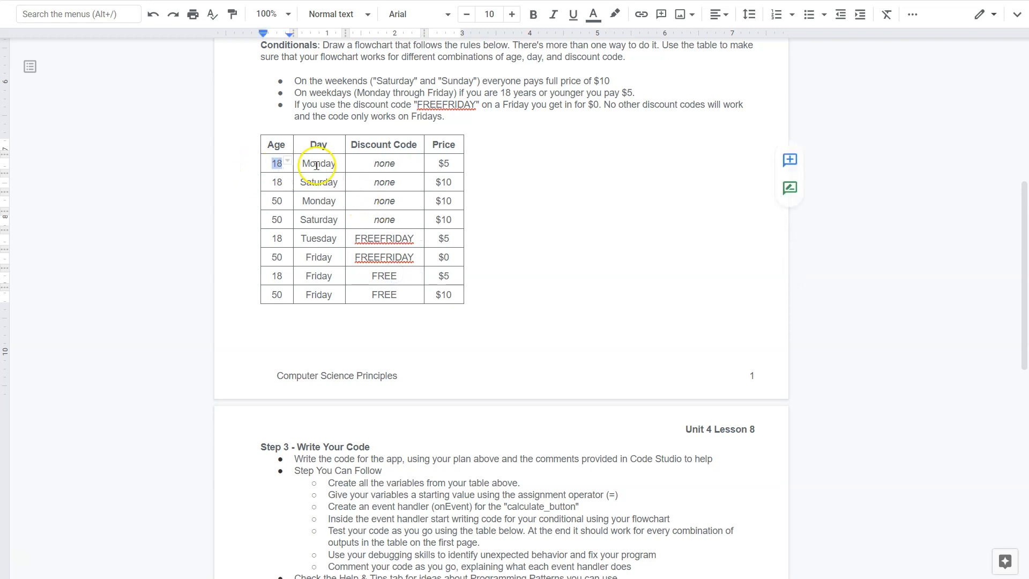
{"action": "left_click", "coordinate": [443, 163]}
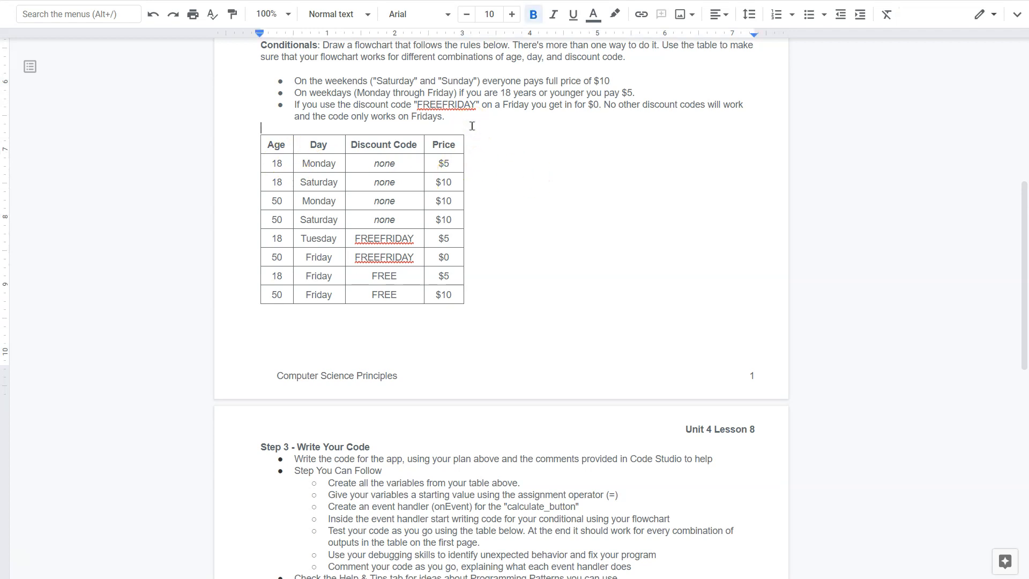
{"action": "type", "text": ">19"}
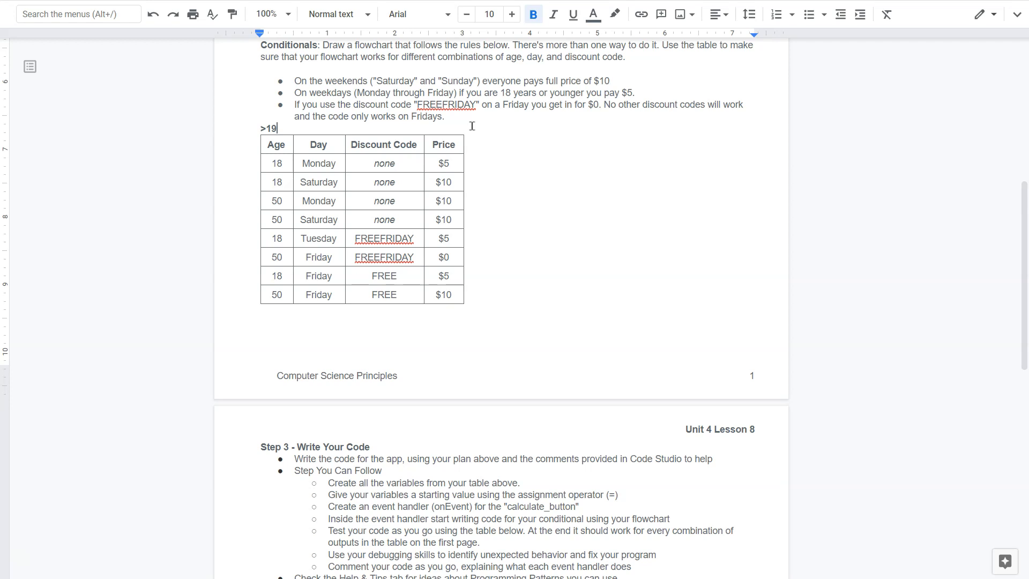
{"action": "type", "text": "<19"}
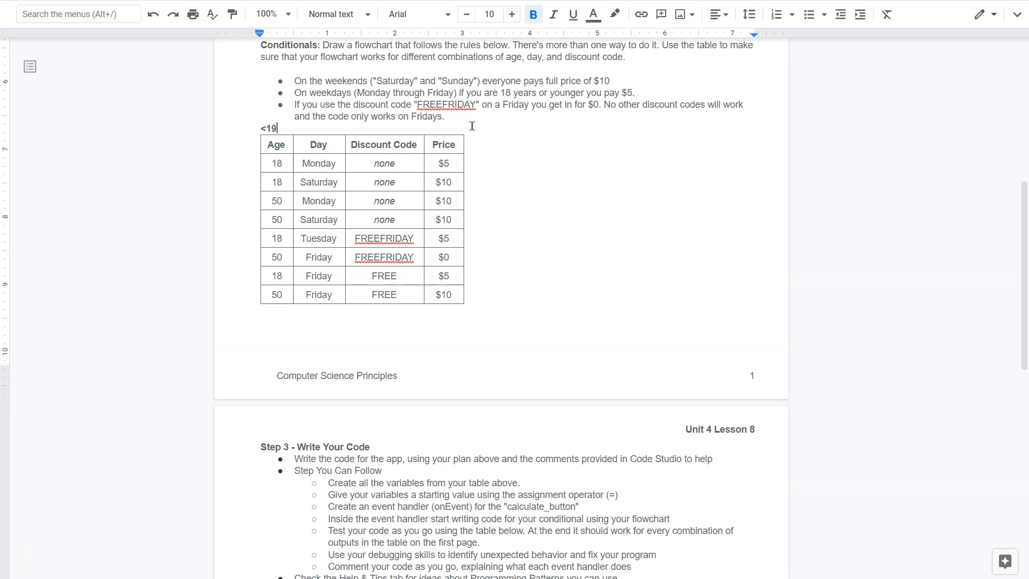
{"action": "key", "text": "backspace"}
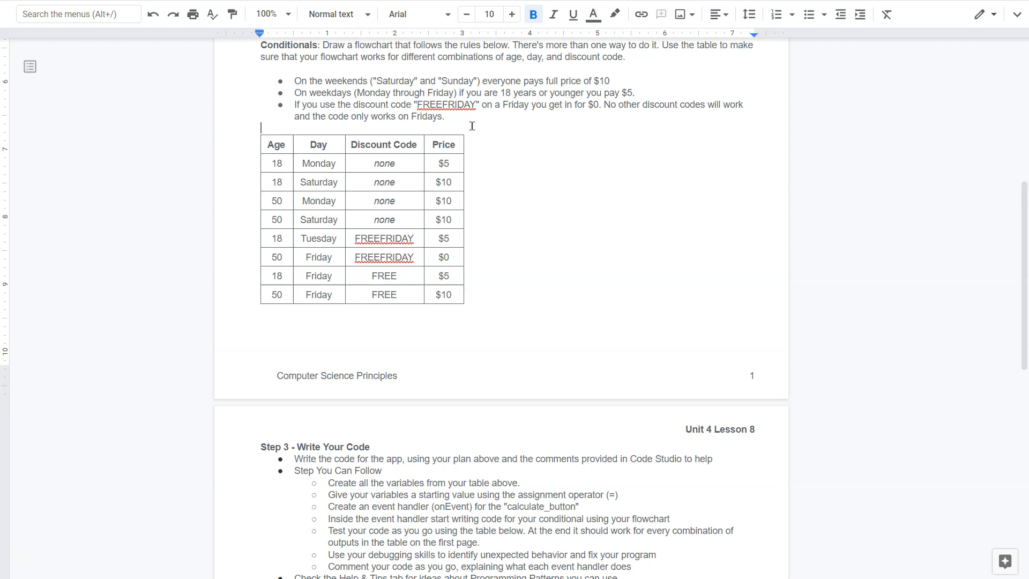
{"action": "type", "text": "<-18"}
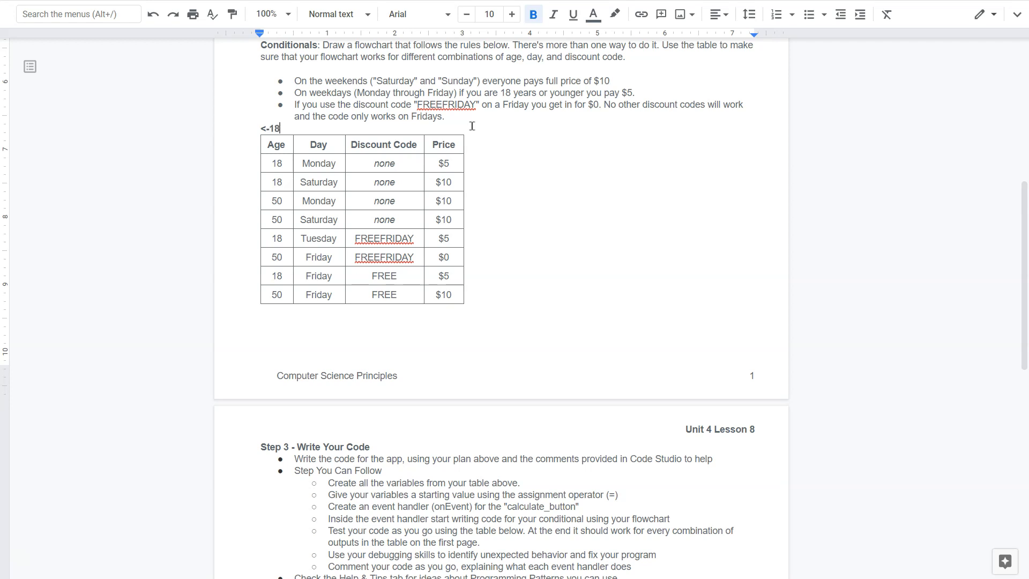
{"action": "key", "text": "backspace"}
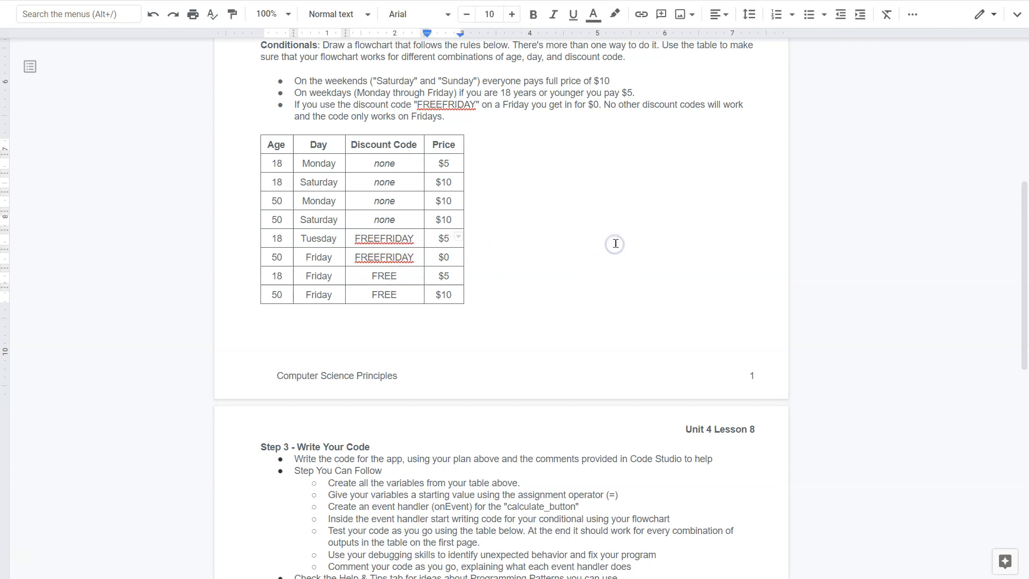
{"action": "mouse_move", "coordinate": [596, 194]}
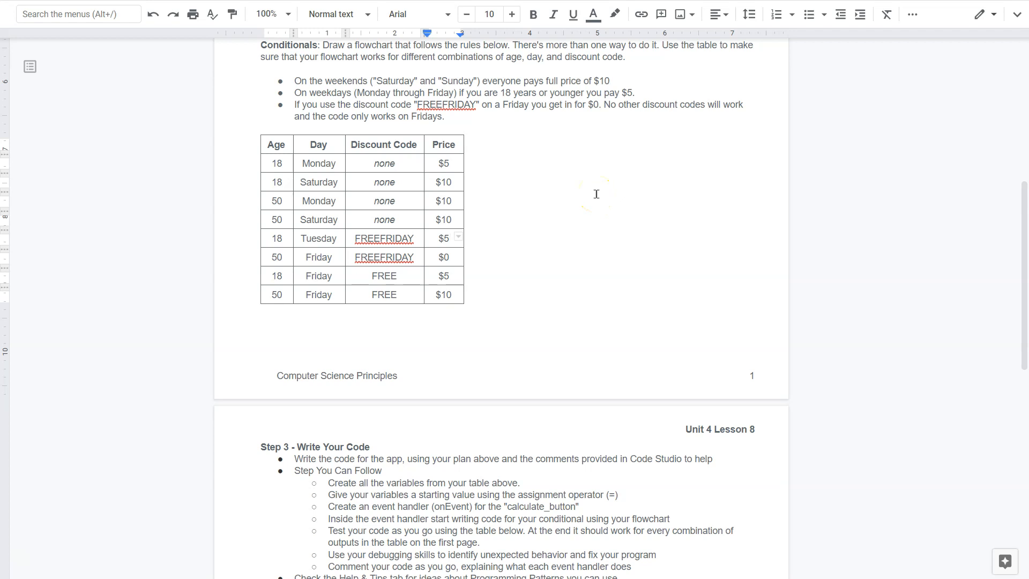